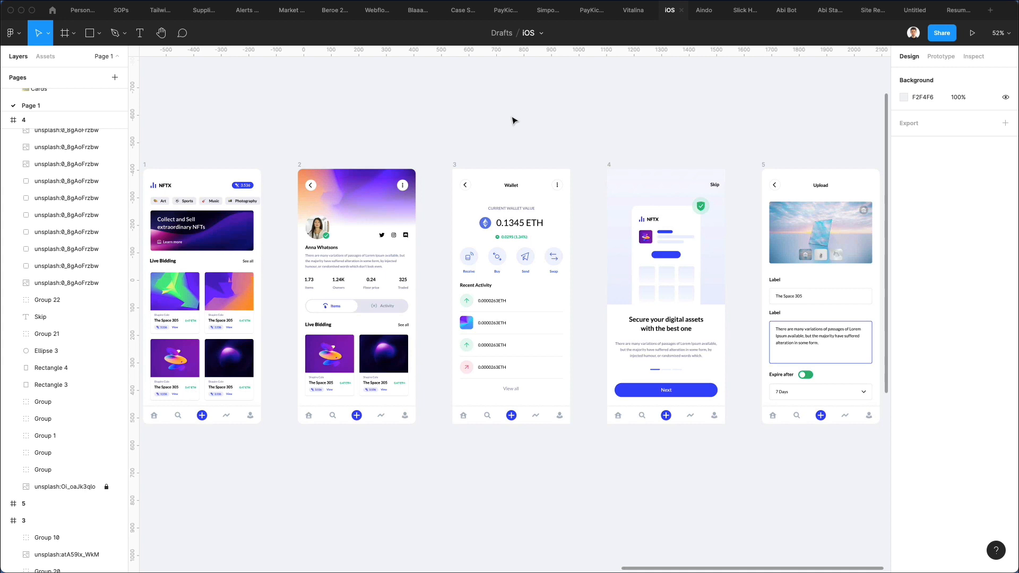
pyautogui.moveTo(520, 118)
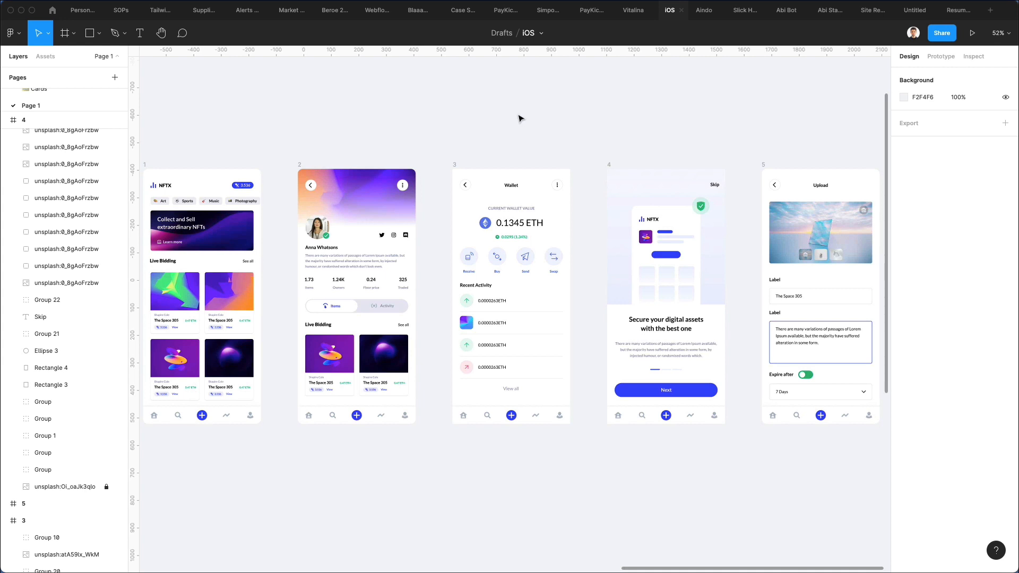
pyautogui.moveTo(531, 113)
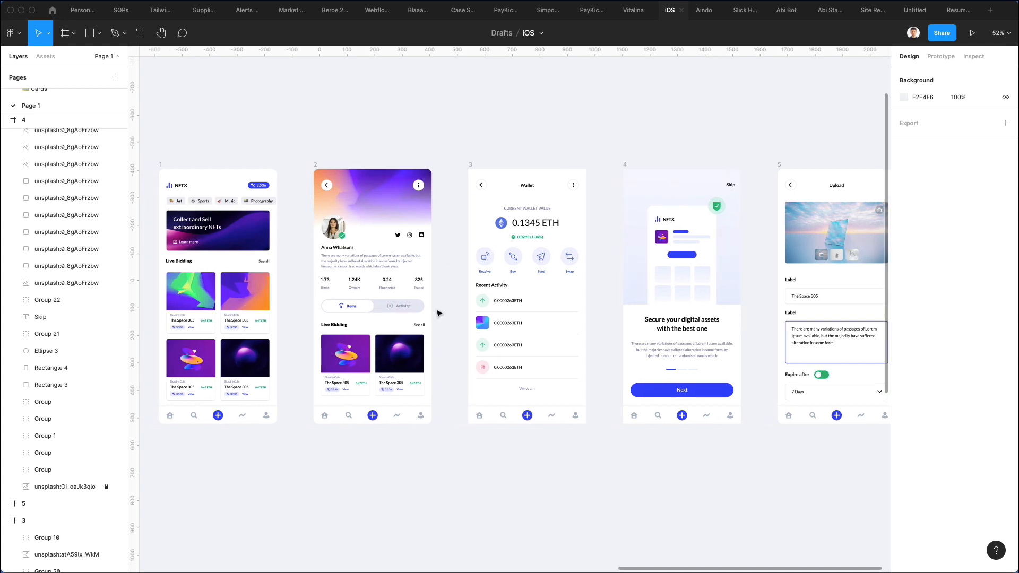
pyautogui.moveTo(283, 262)
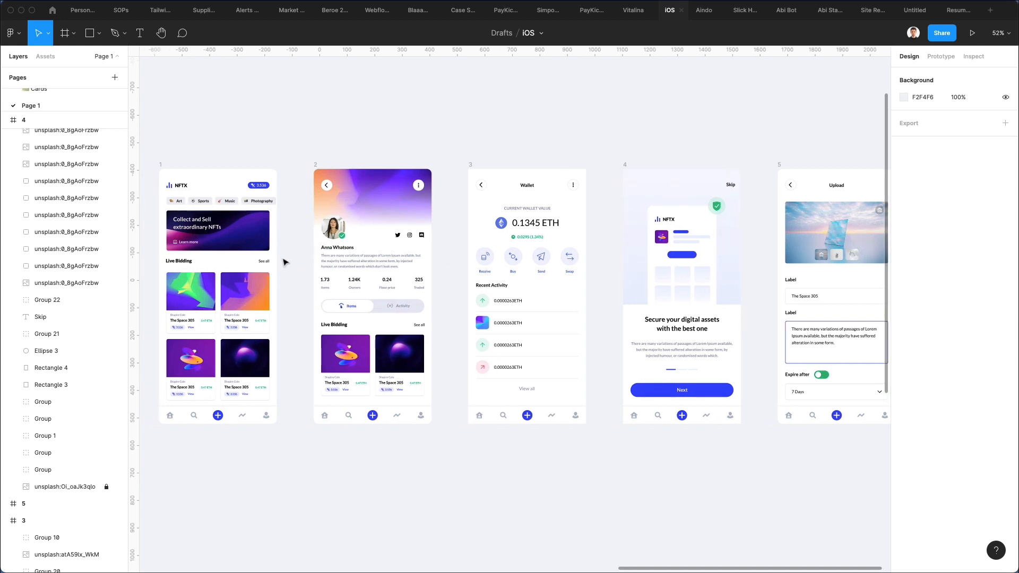
pyautogui.moveTo(247, 236)
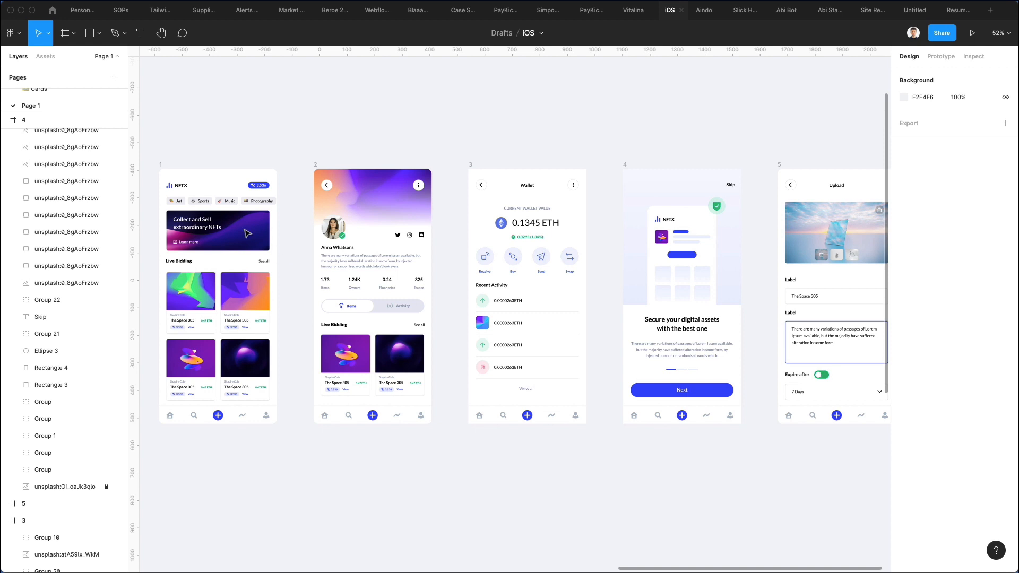
# Step: Launch Content Reel from the plugins menu and show its Text data sets
pyautogui.click(9, 32)
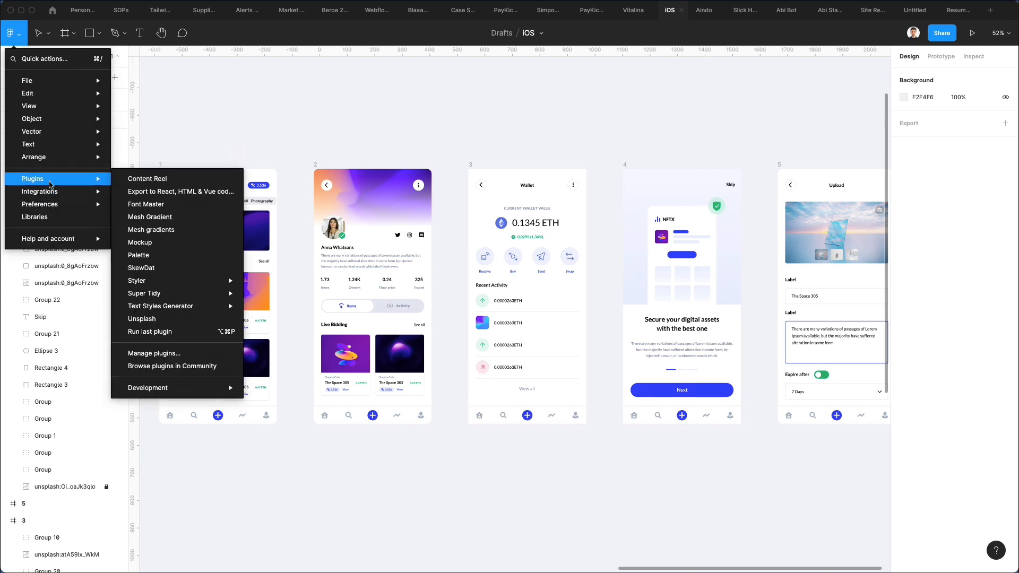
pyautogui.moveTo(160, 179)
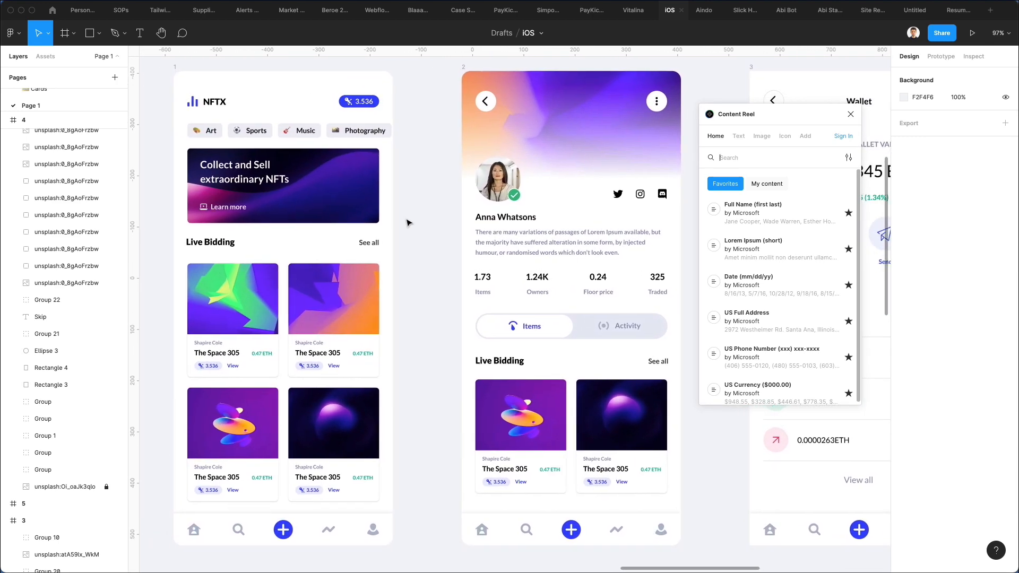
pyautogui.moveTo(430, 247)
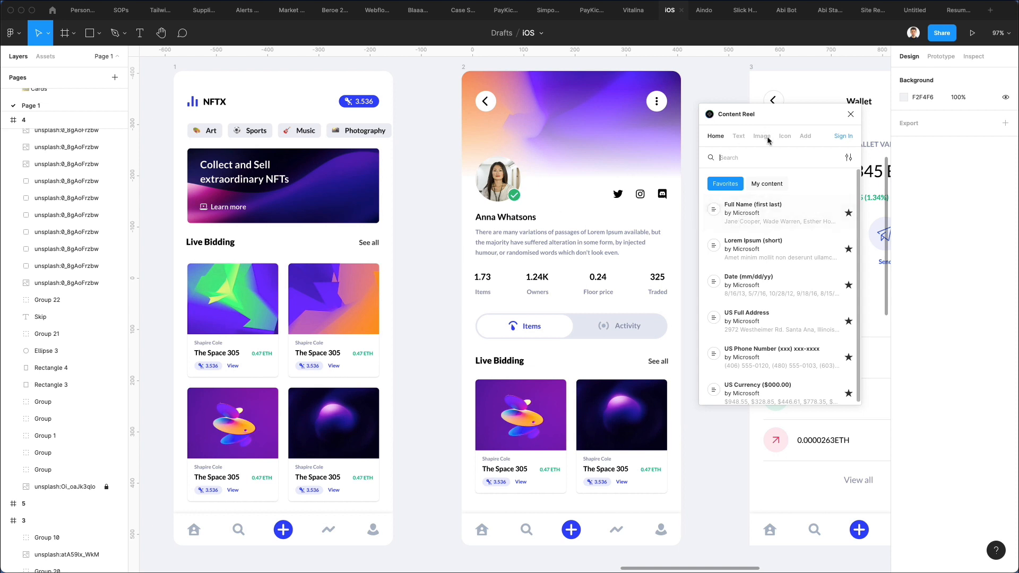
pyautogui.click(739, 136)
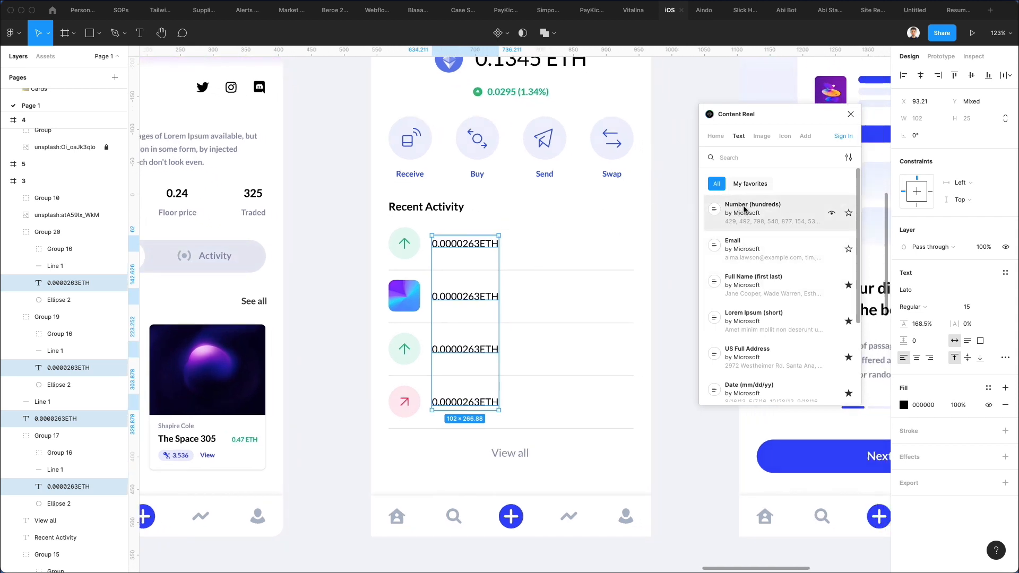
# Step: Fill the four Recent Activity amounts with numbers, then full names, then short lorem ipsum
pyautogui.click(753, 209)
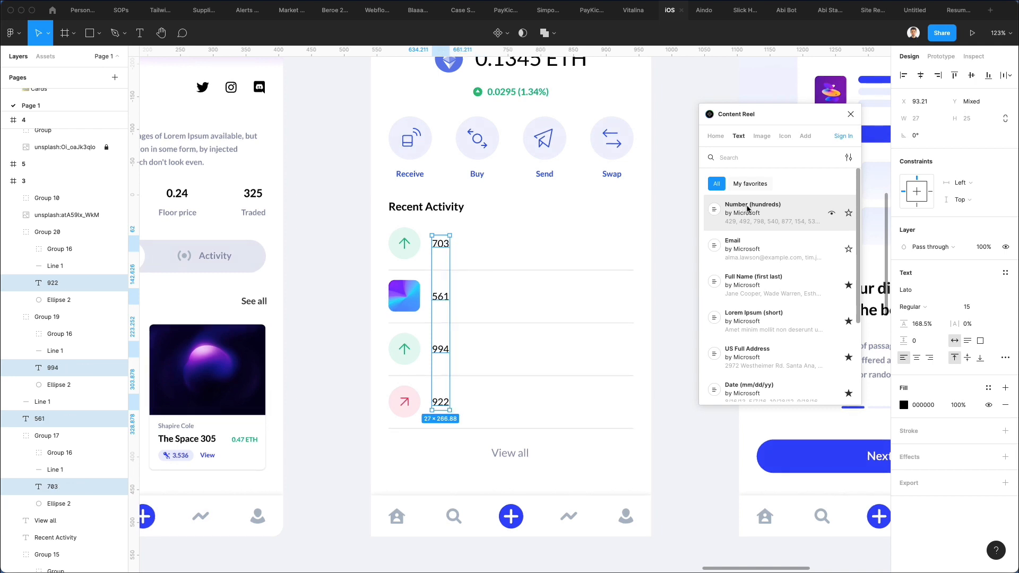
pyautogui.moveTo(740, 266)
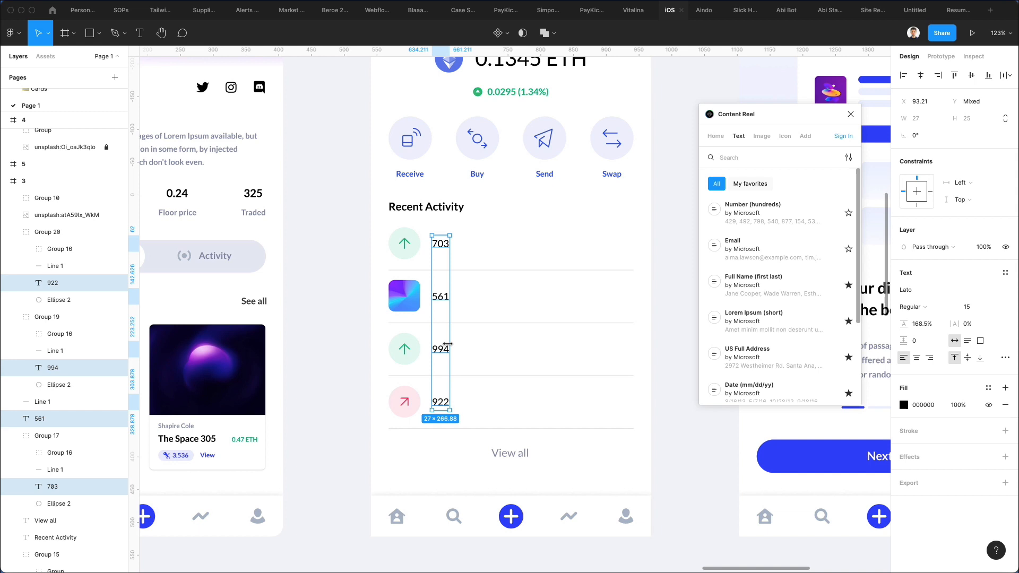
pyautogui.moveTo(608, 246)
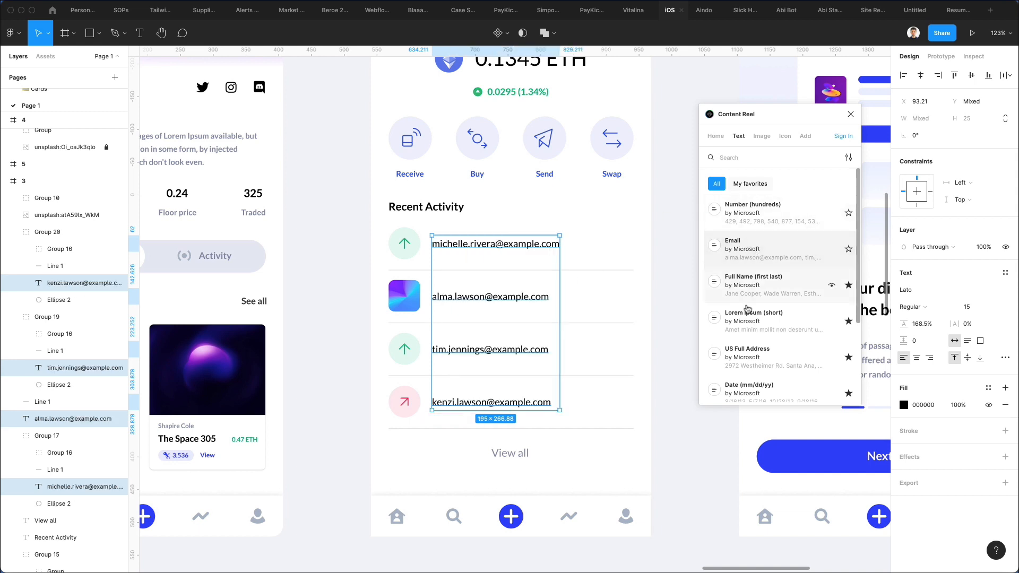
pyautogui.click(754, 284)
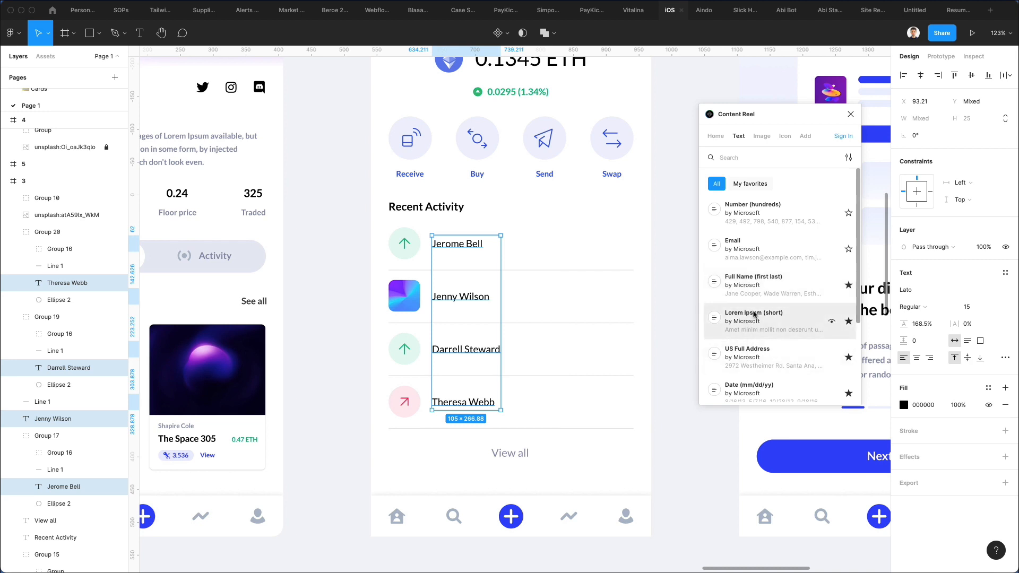
pyautogui.click(754, 317)
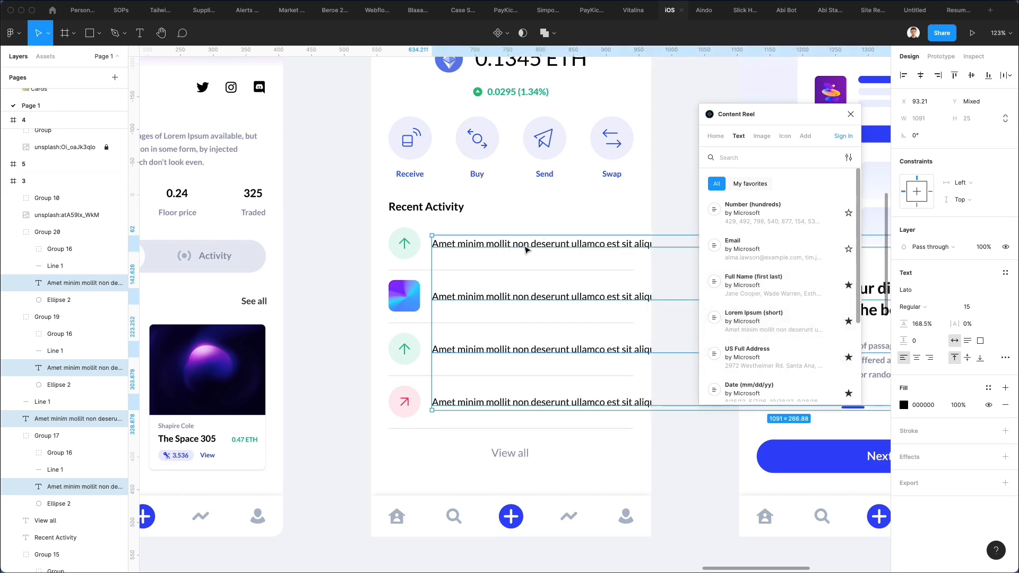
pyautogui.moveTo(587, 239)
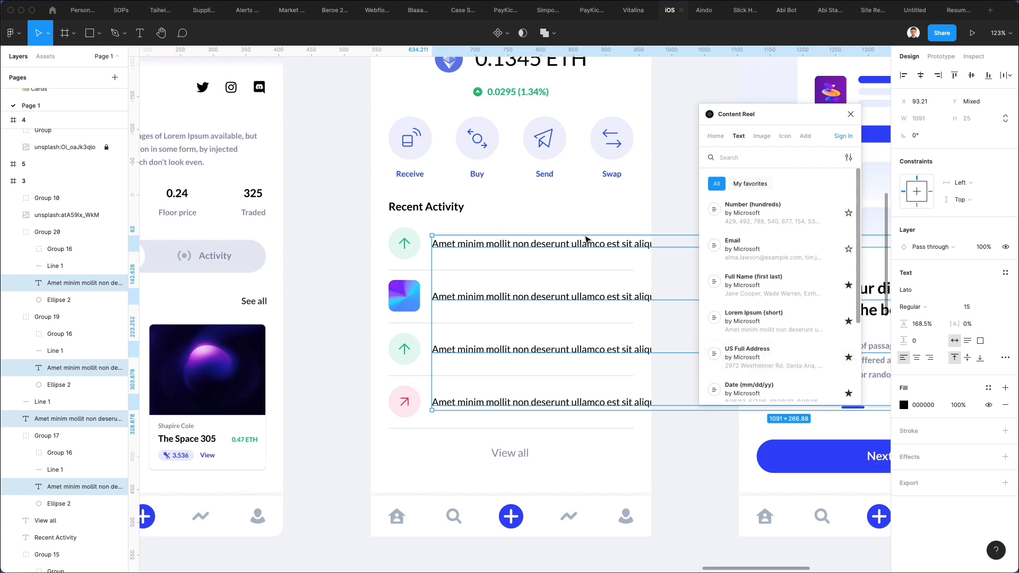
pyautogui.moveTo(546, 250)
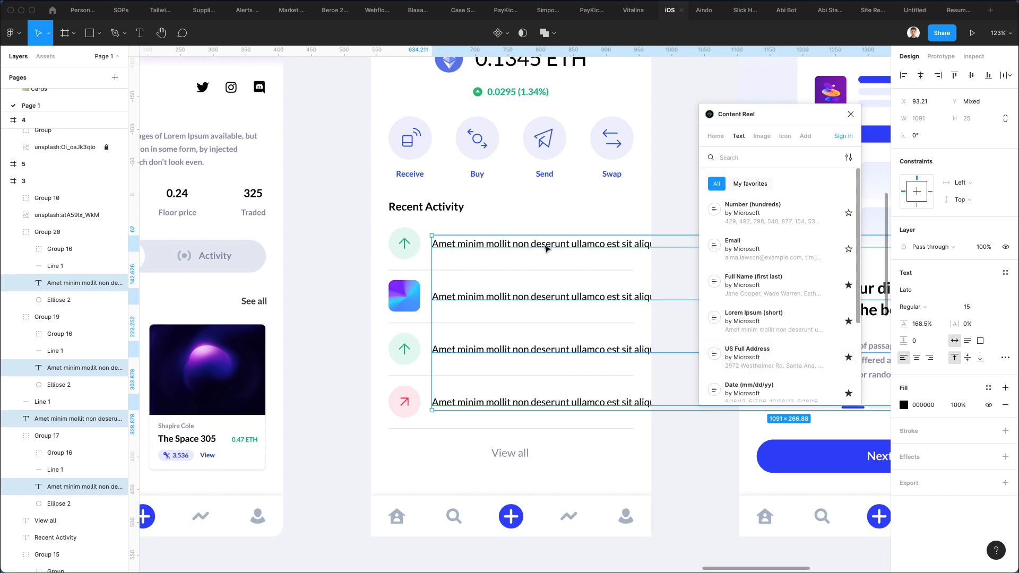
pyautogui.scroll(-3)
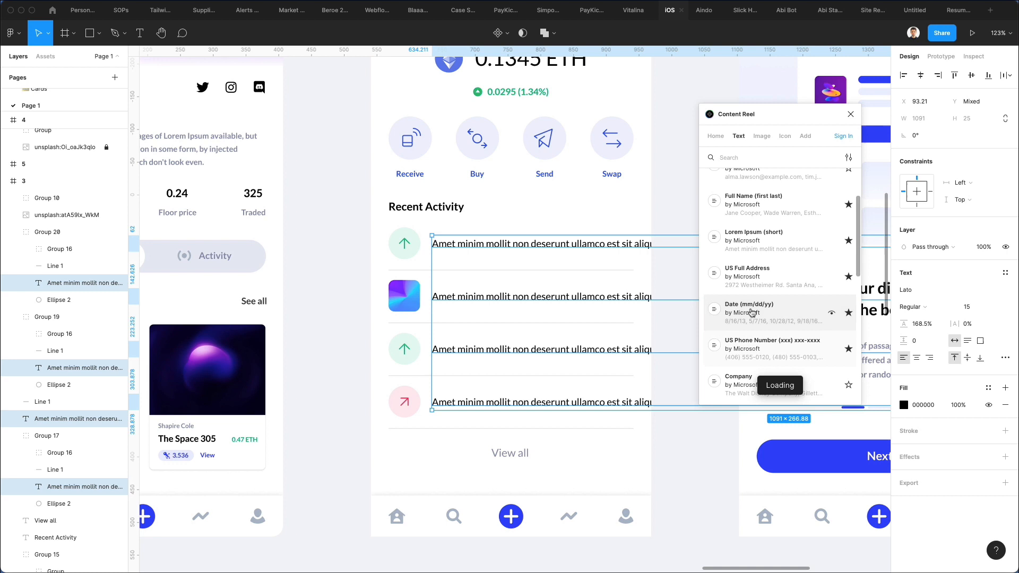
# Step: Try US phone numbers, then fill the Recent Activity rows with the Email data set
pyautogui.click(773, 345)
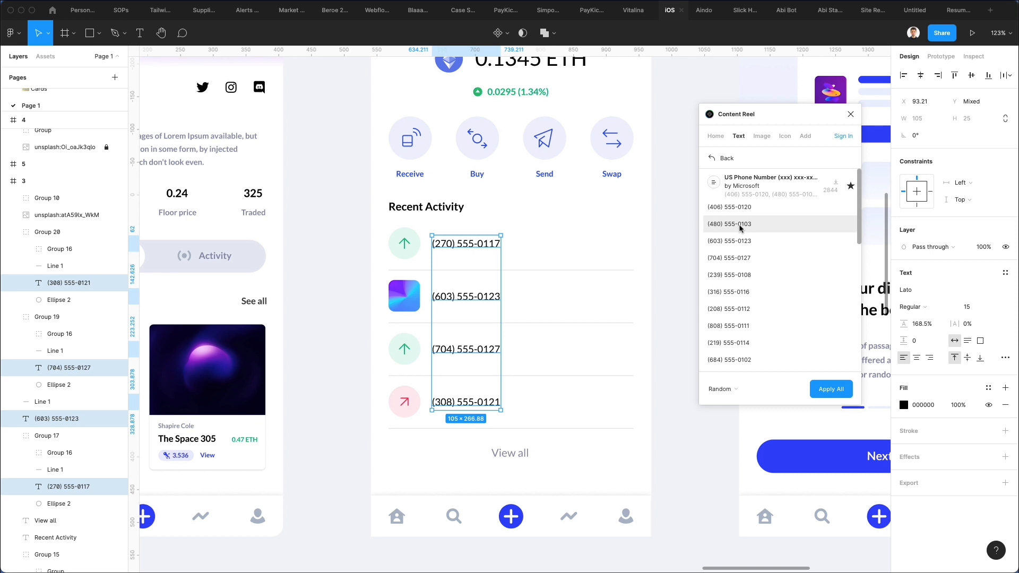
pyautogui.click(712, 157)
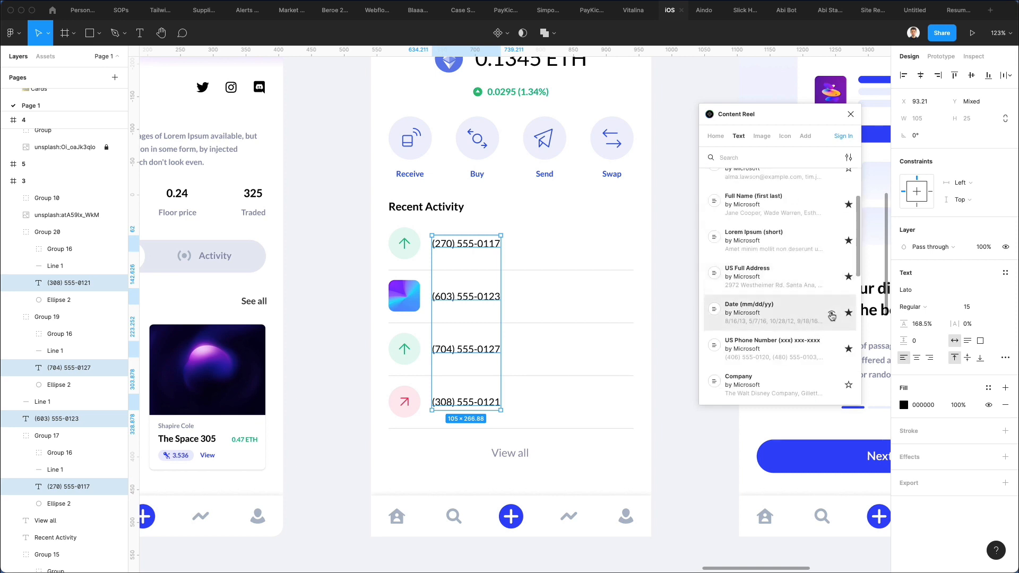
pyautogui.scroll(-3)
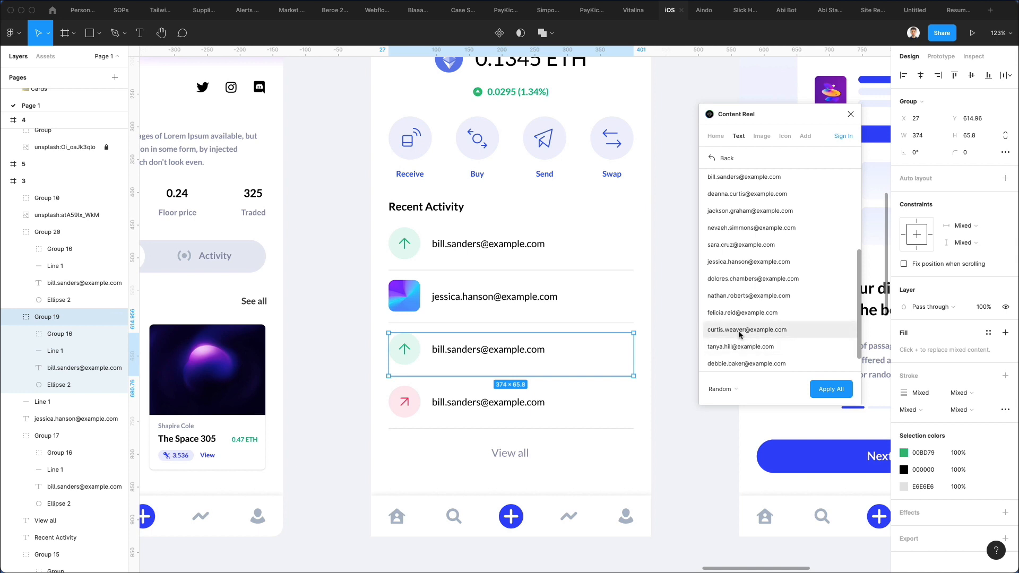
pyautogui.moveTo(489, 335)
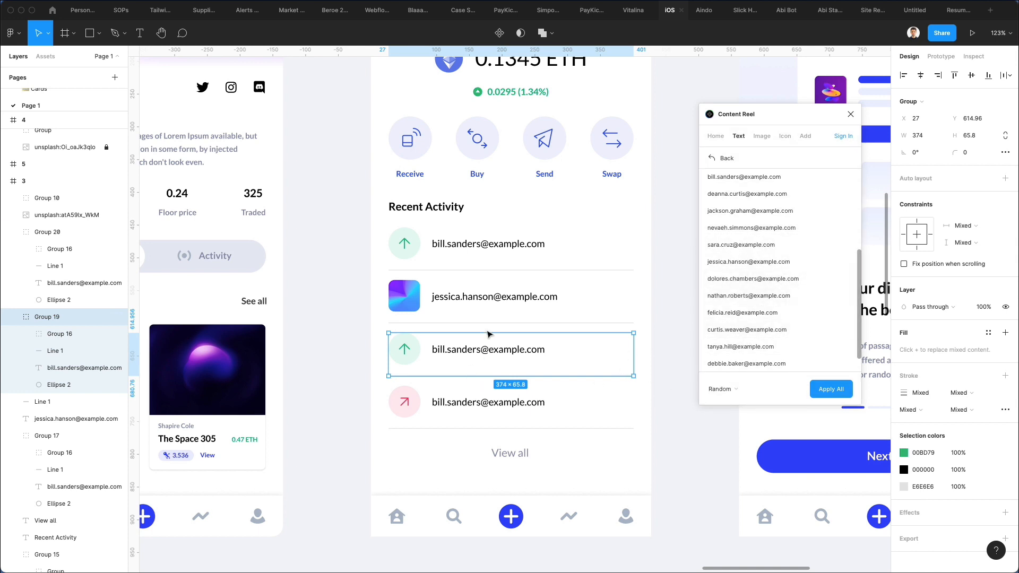
pyautogui.click(721, 158)
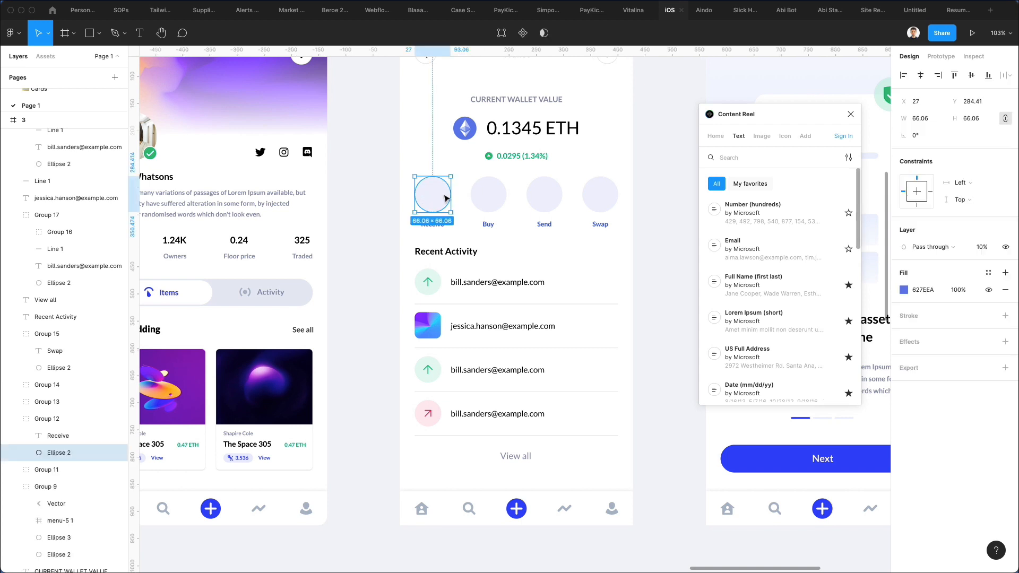
pyautogui.moveTo(447, 192)
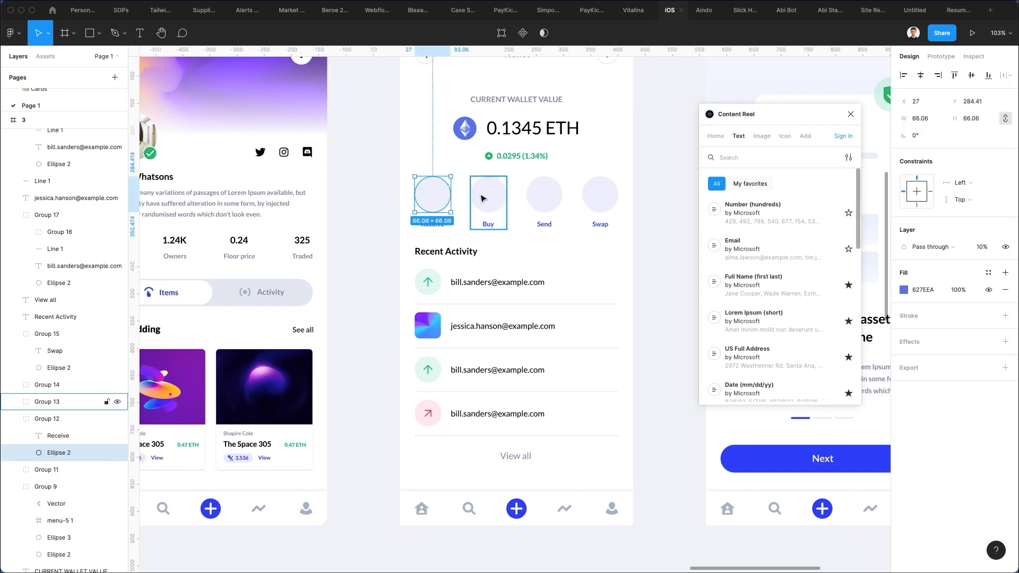
# Step: Apply Avatars (female) photos to the Receive, Buy, Send and Swap circles
pyautogui.click(762, 136)
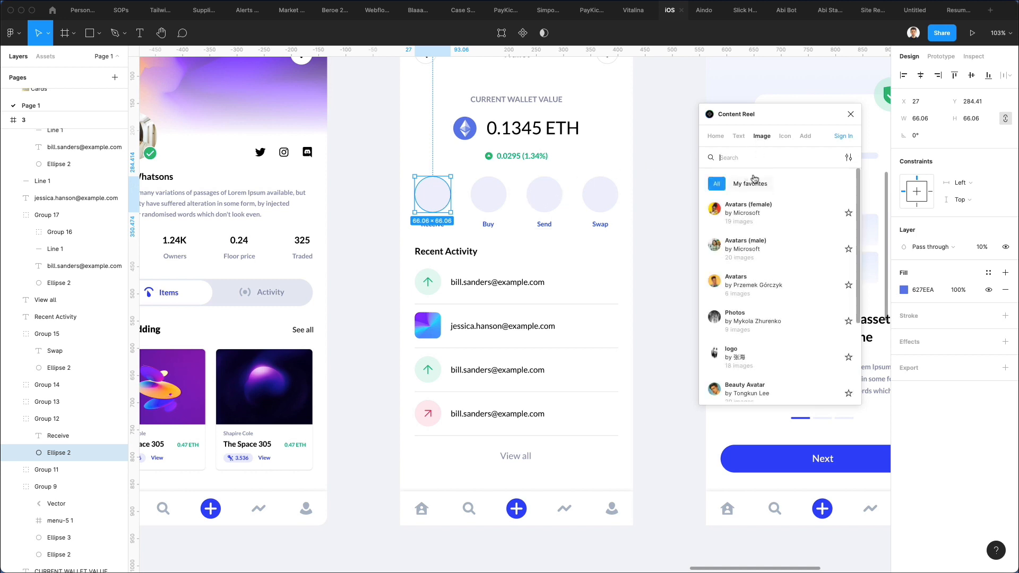
pyautogui.moveTo(729, 289)
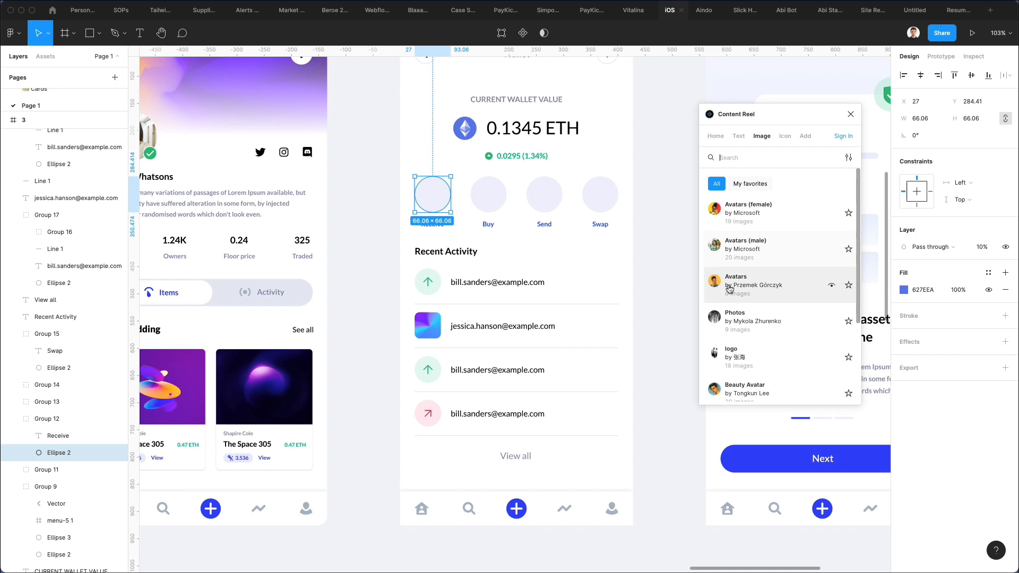
pyautogui.scroll(-3)
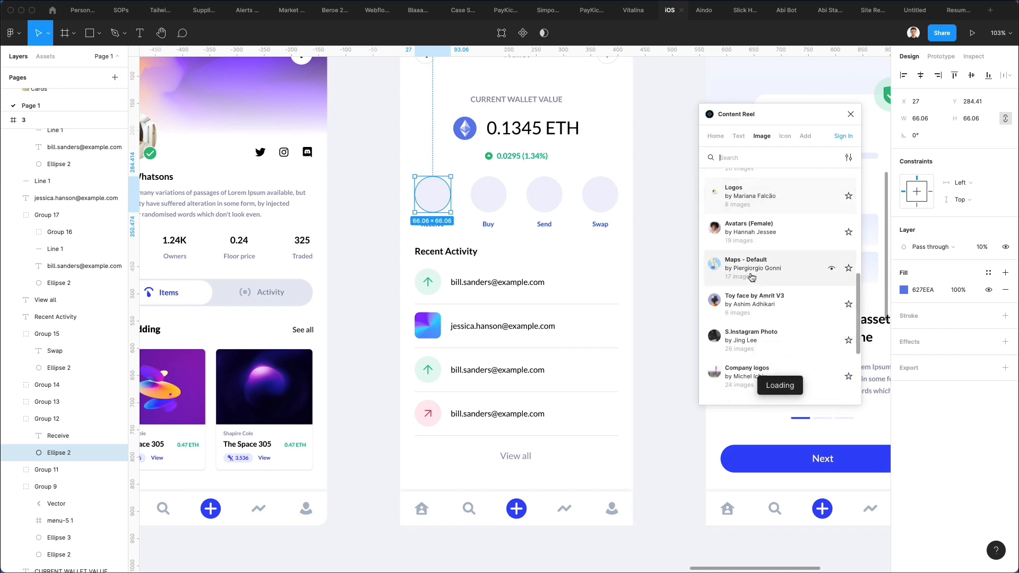
pyautogui.scroll(-3)
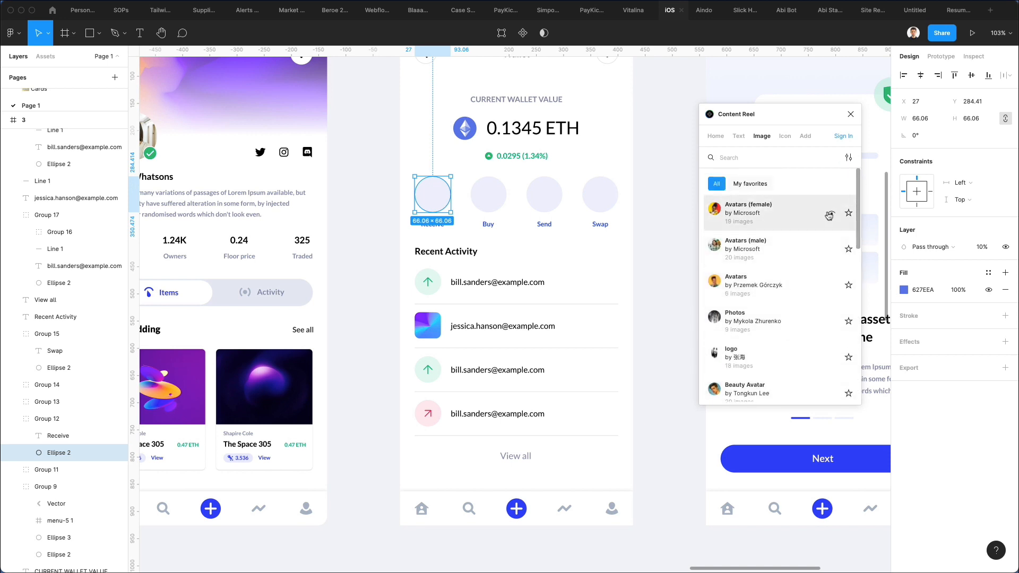
pyautogui.click(749, 213)
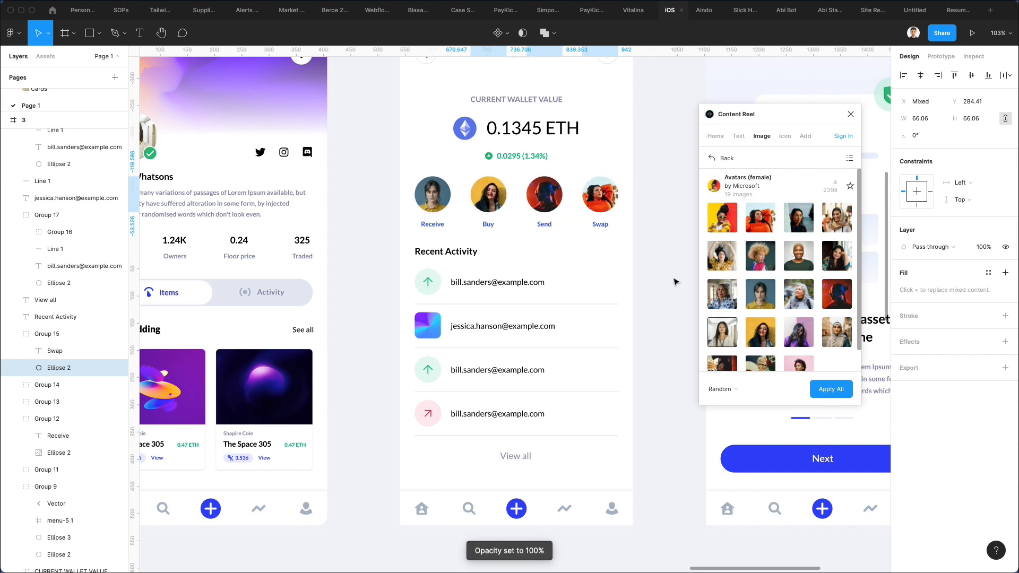
pyautogui.click(831, 390)
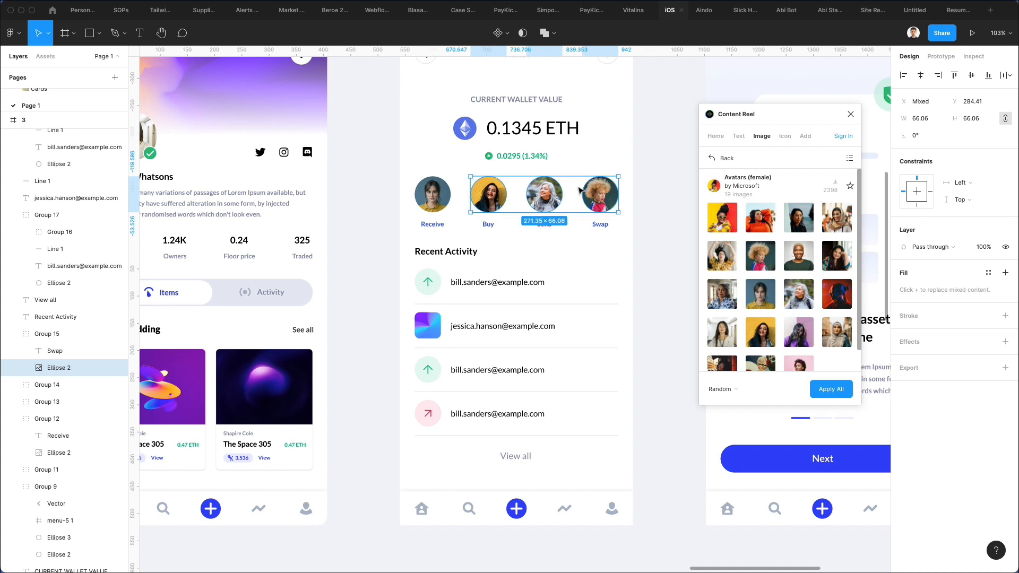
pyautogui.click(719, 158)
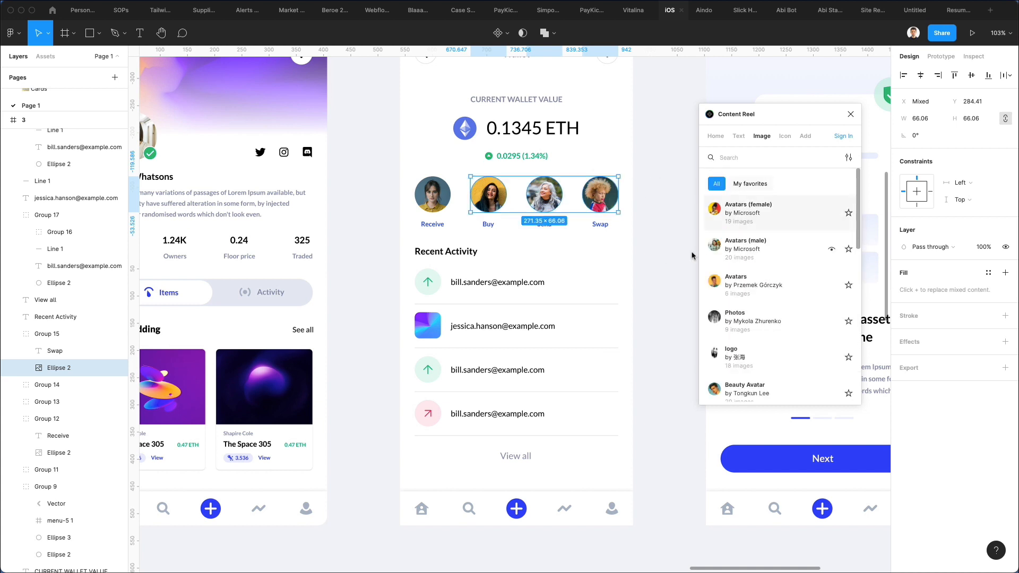
pyautogui.moveTo(806, 357)
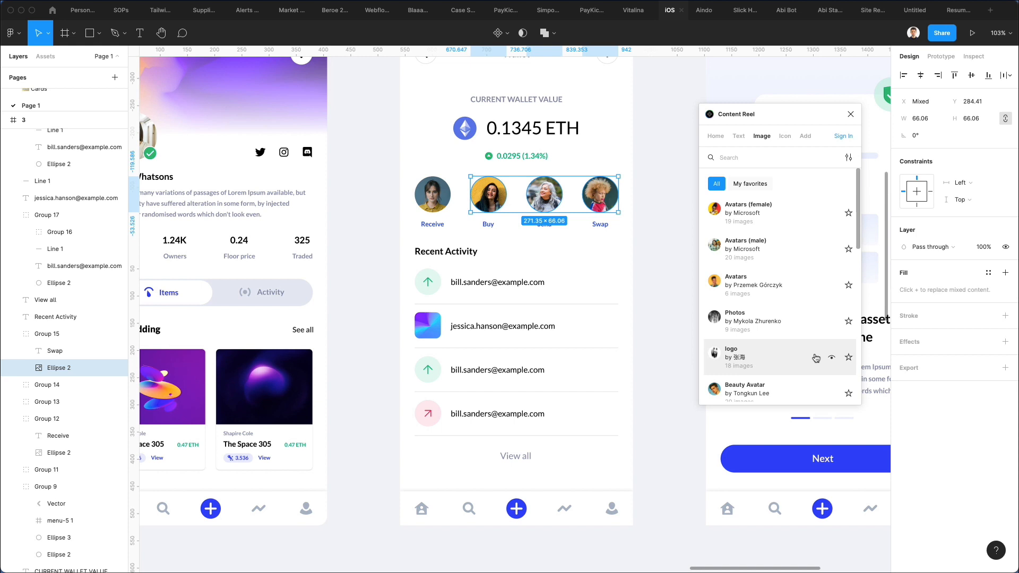
# Step: Fill the Receive circle with the BMW logo from the logo collection
pyautogui.click(731, 353)
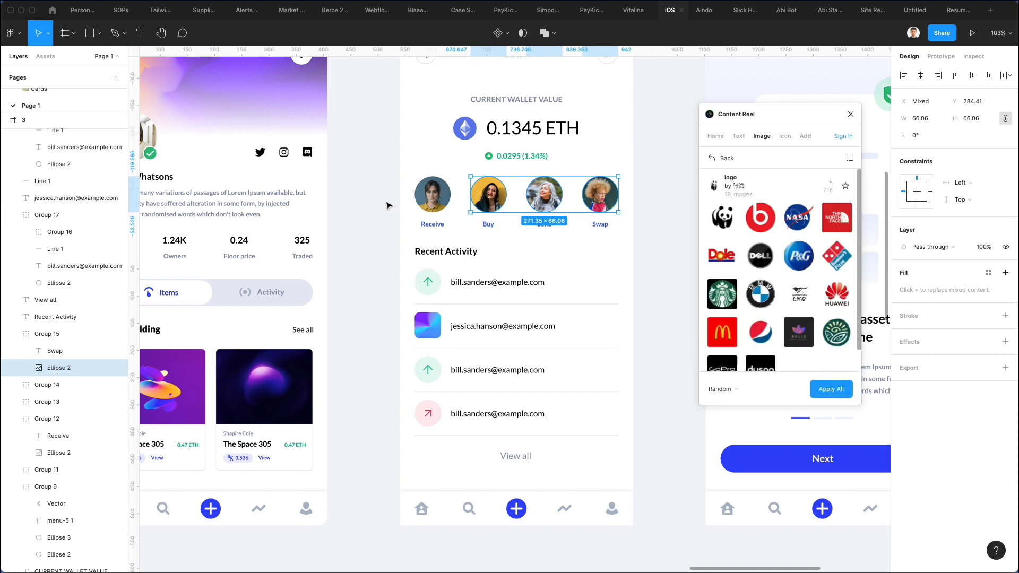
pyautogui.click(760, 218)
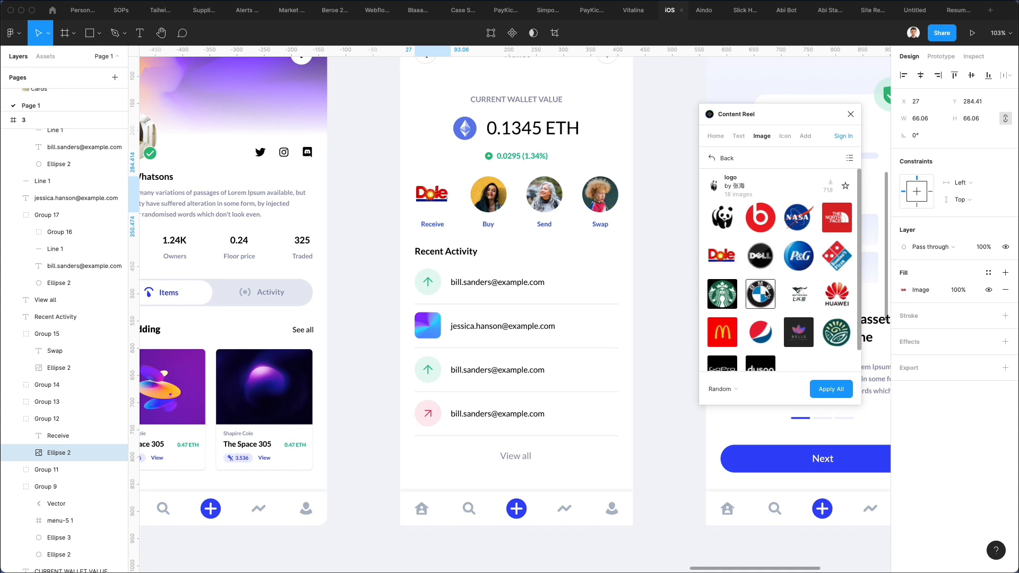
pyautogui.click(761, 294)
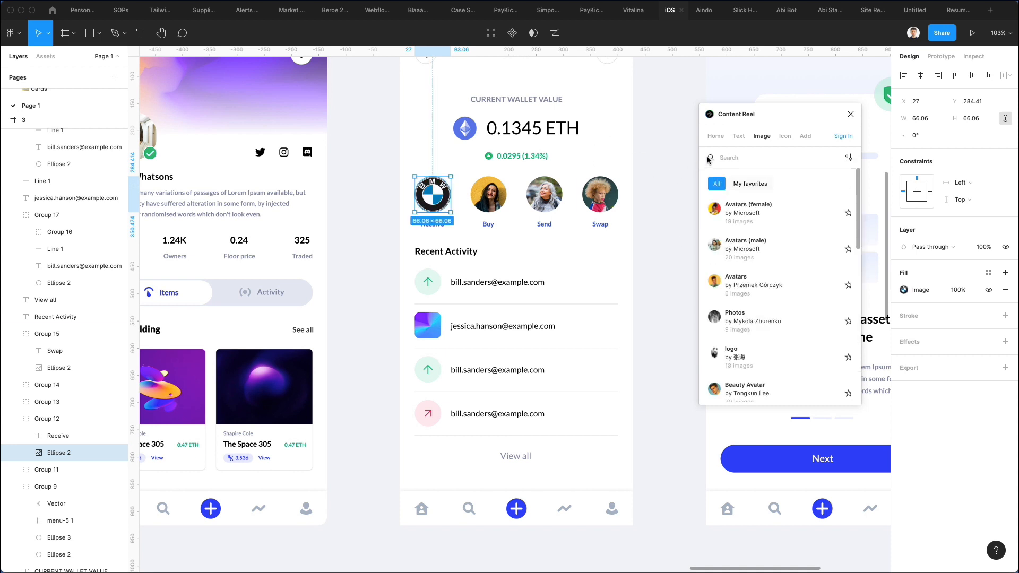
# Step: Scroll the image collections and open the Maps collection
pyautogui.scroll(-3)
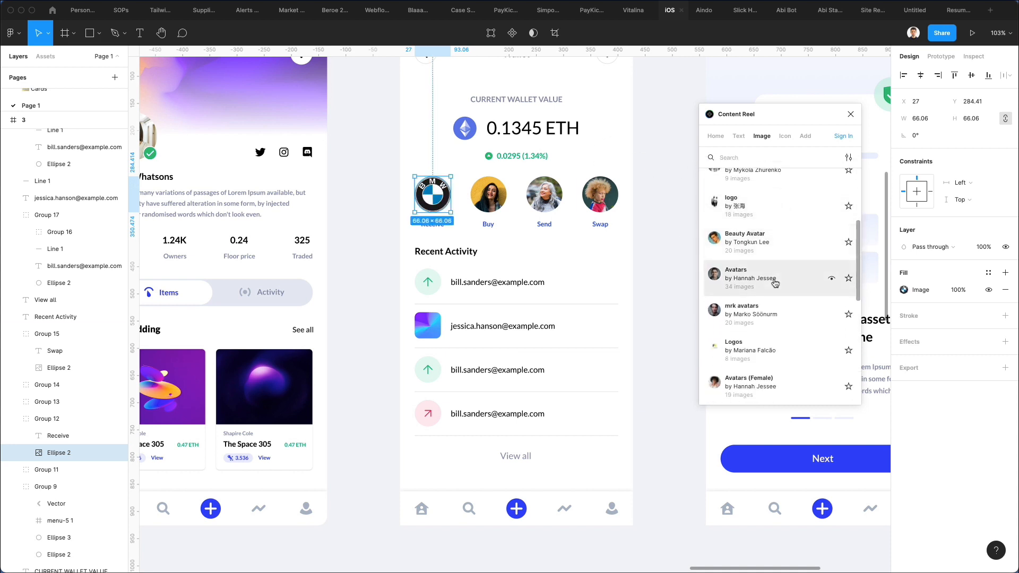
pyautogui.scroll(-3)
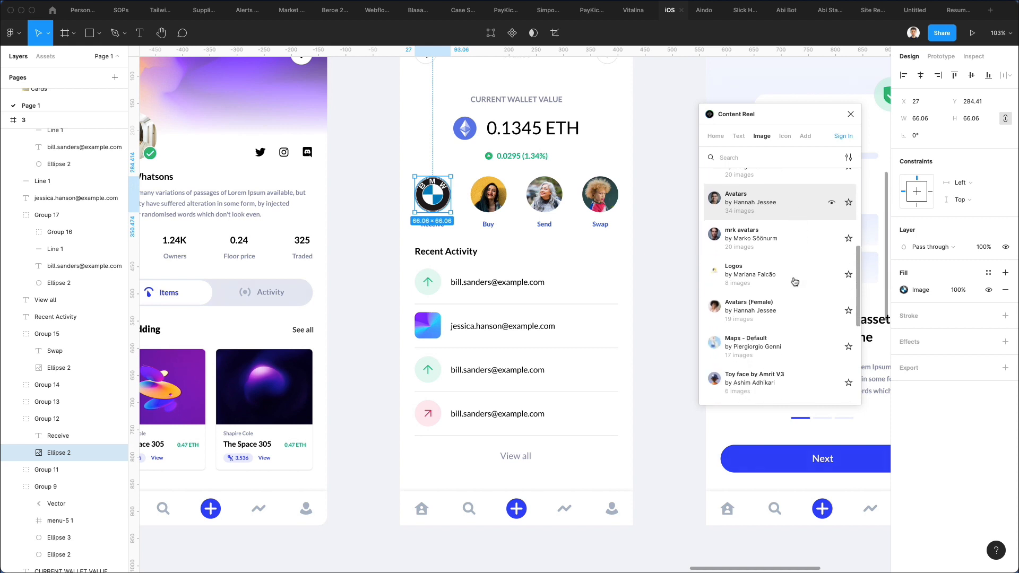
pyautogui.click(746, 347)
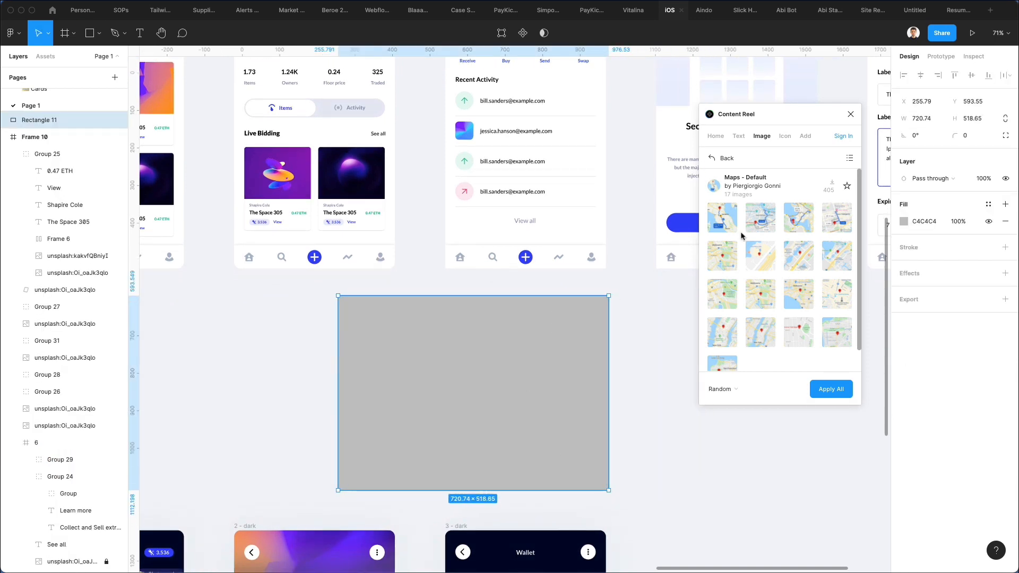
# Step: Fill the grey rectangle with route map images, ending on a San Francisco map
pyautogui.click(722, 256)
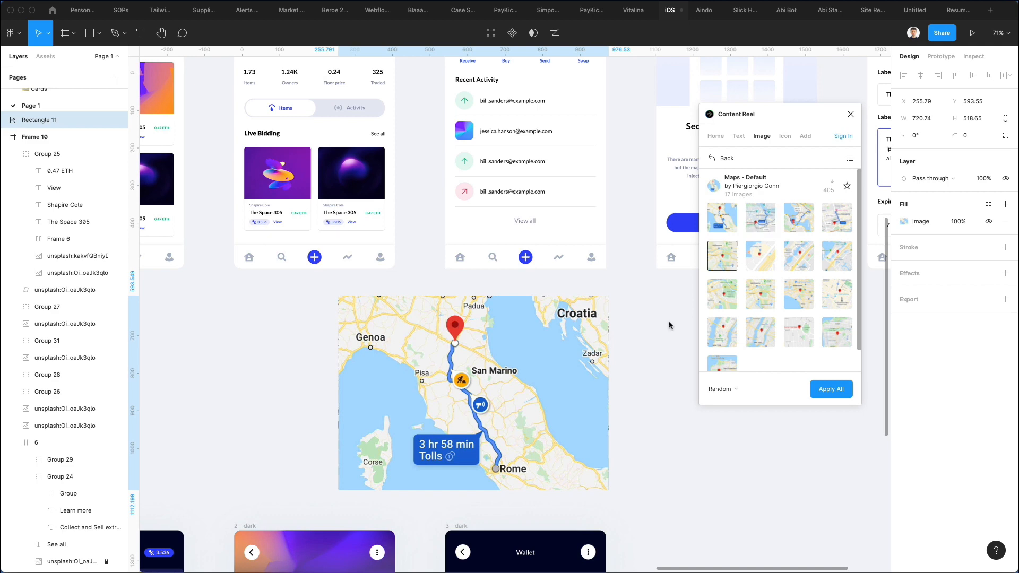
pyautogui.click(799, 256)
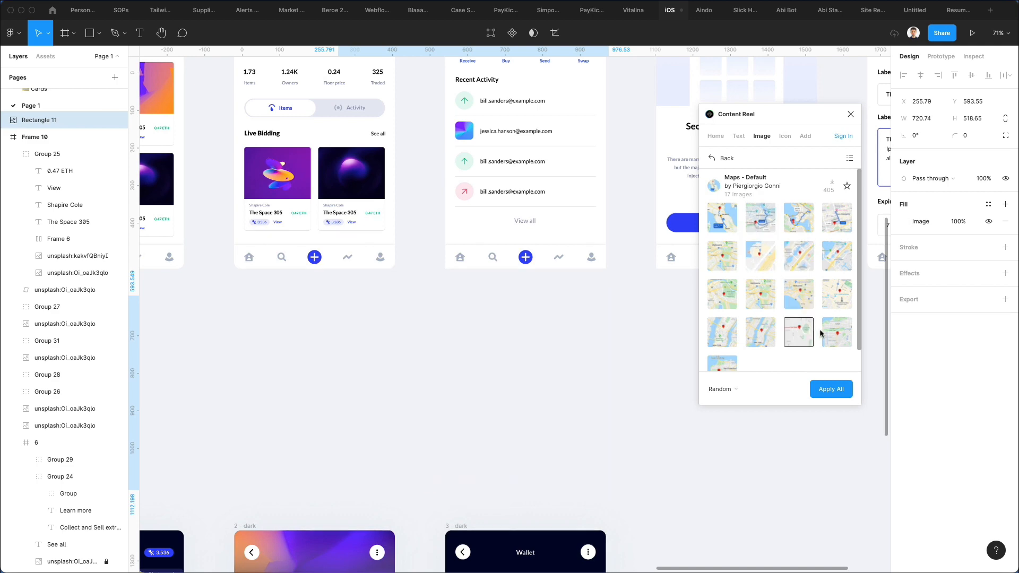
pyautogui.click(799, 332)
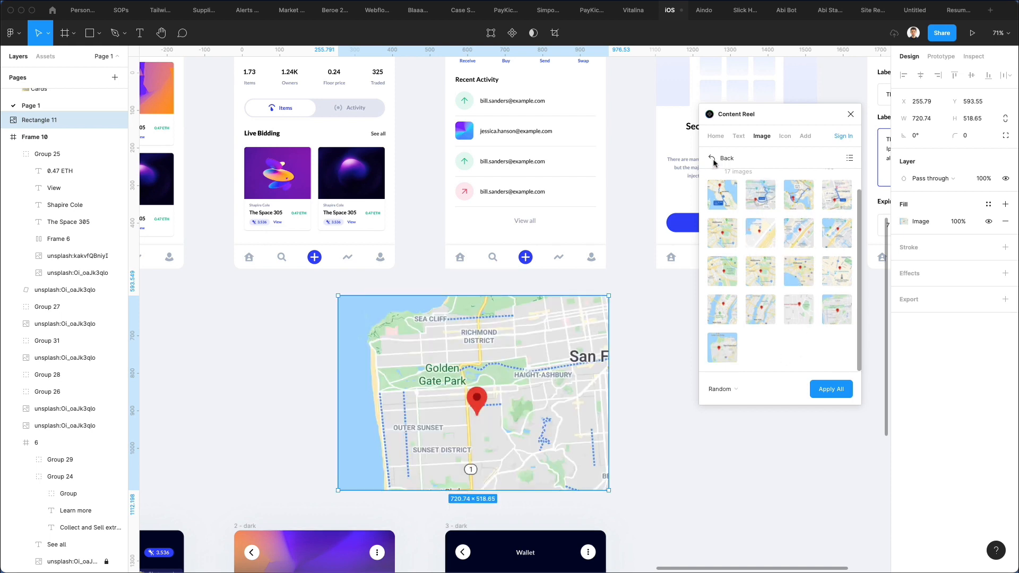
# Step: Apply a red-white-red flag from the Flags collection, then browse icon collections
pyautogui.click(711, 158)
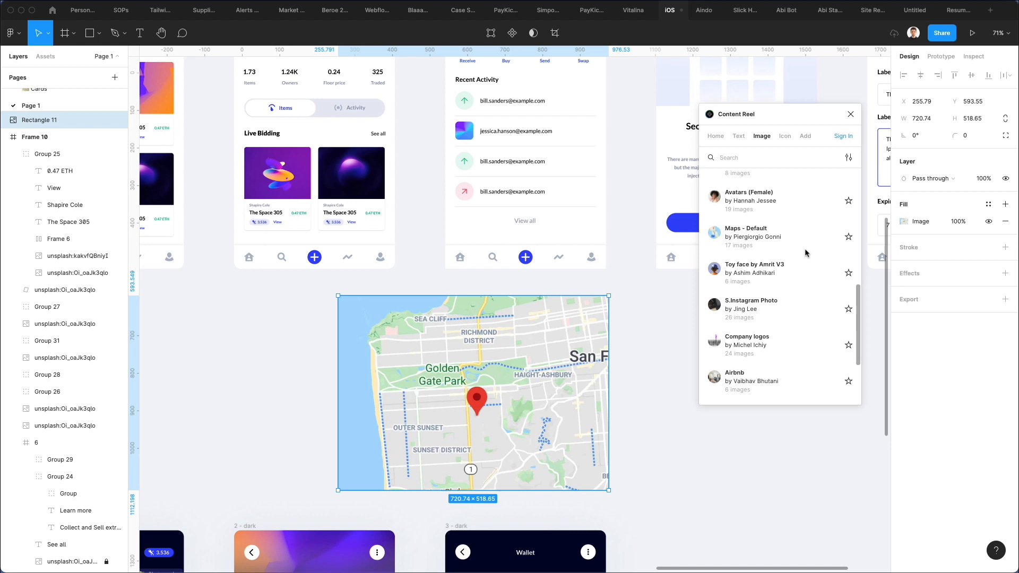
pyautogui.scroll(-3)
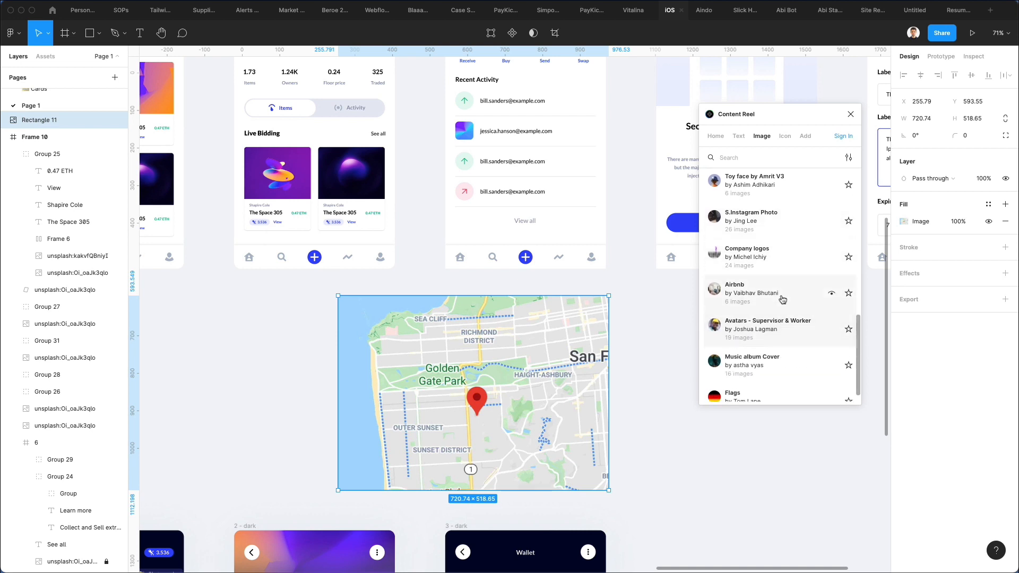
pyautogui.scroll(-3)
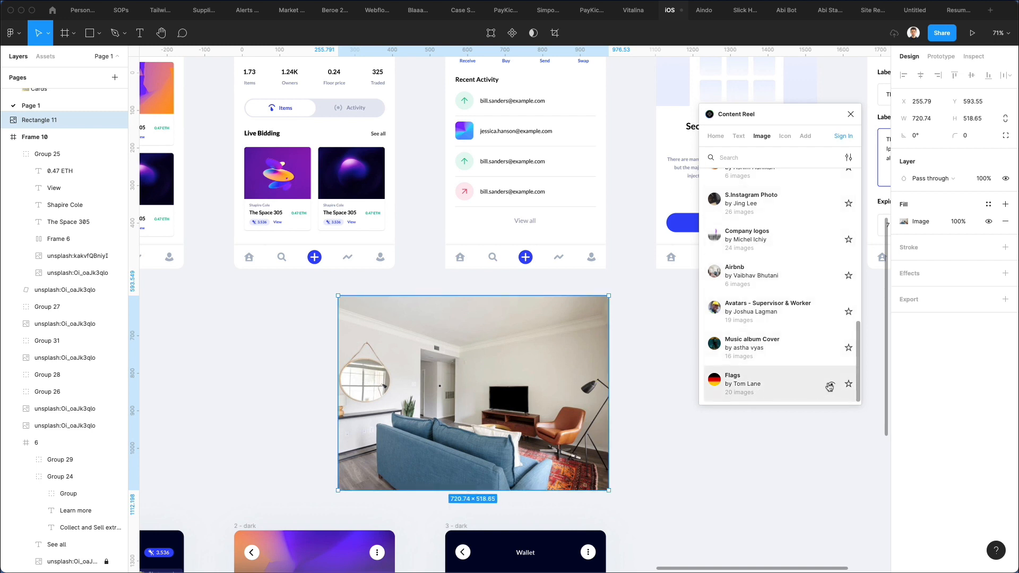
pyautogui.click(733, 383)
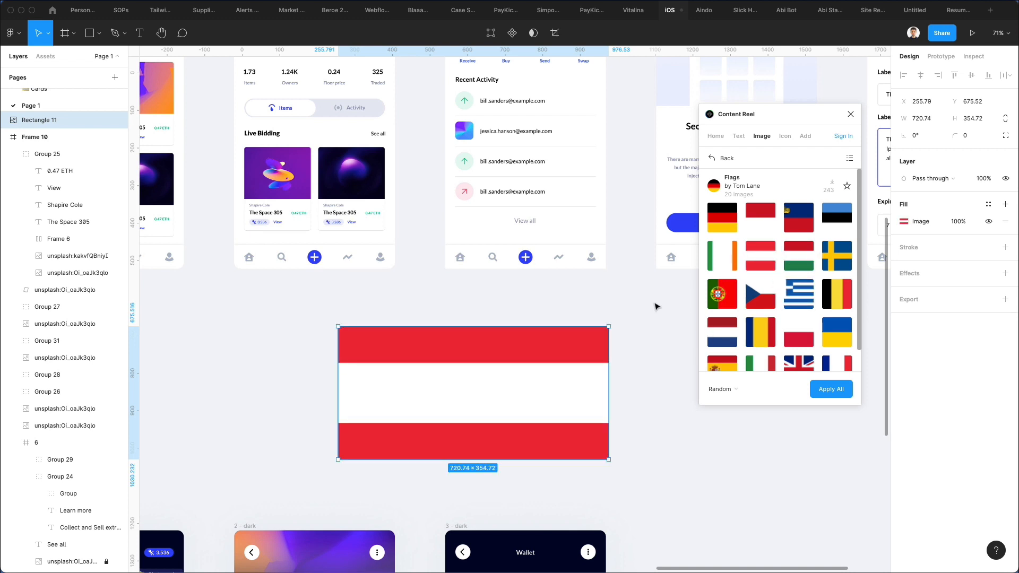
pyautogui.click(784, 136)
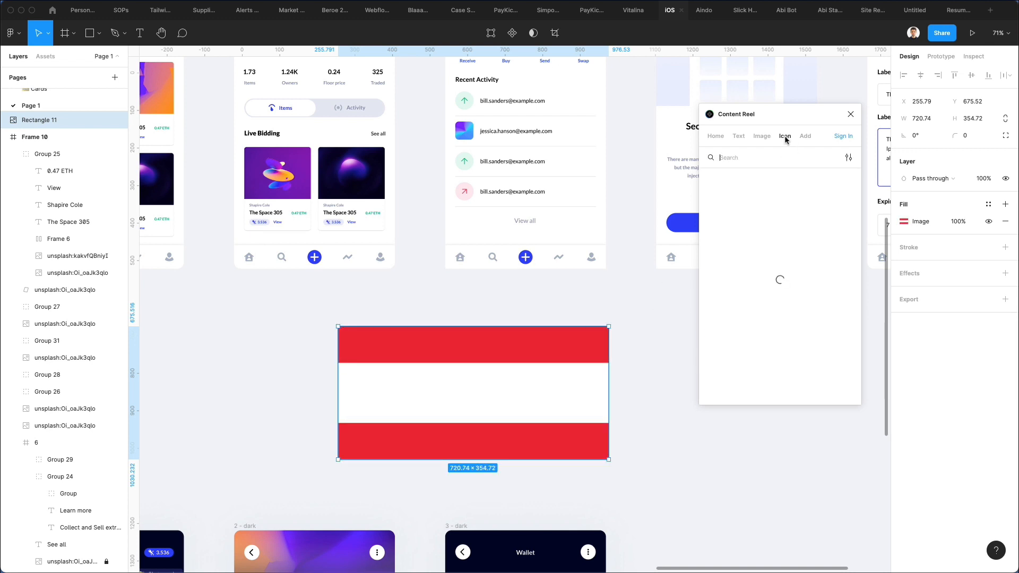
# Step: Browse Fluent Icons - Regular, then close the Content Reel plugin
pyautogui.click(784, 136)
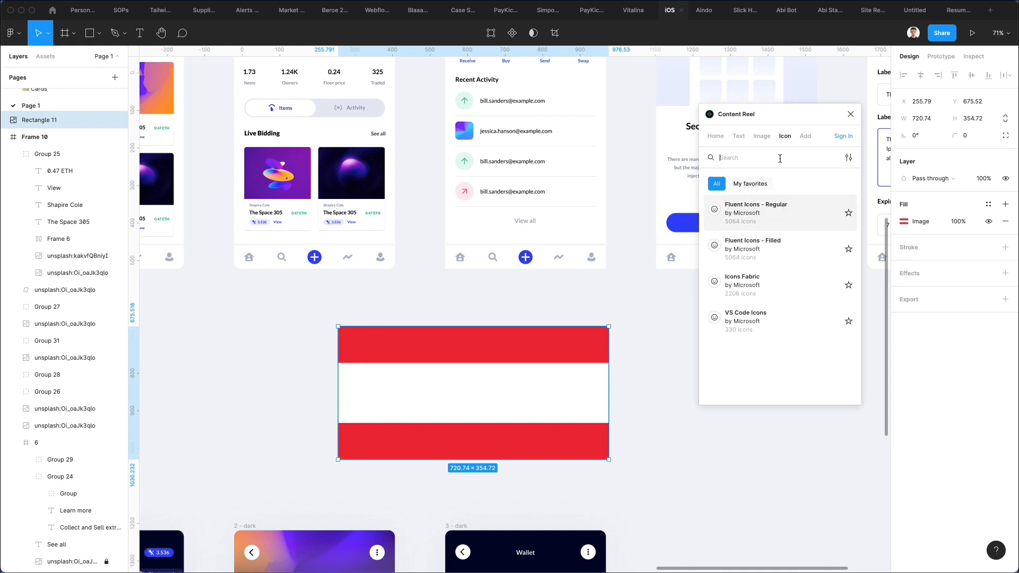
pyautogui.moveTo(832, 220)
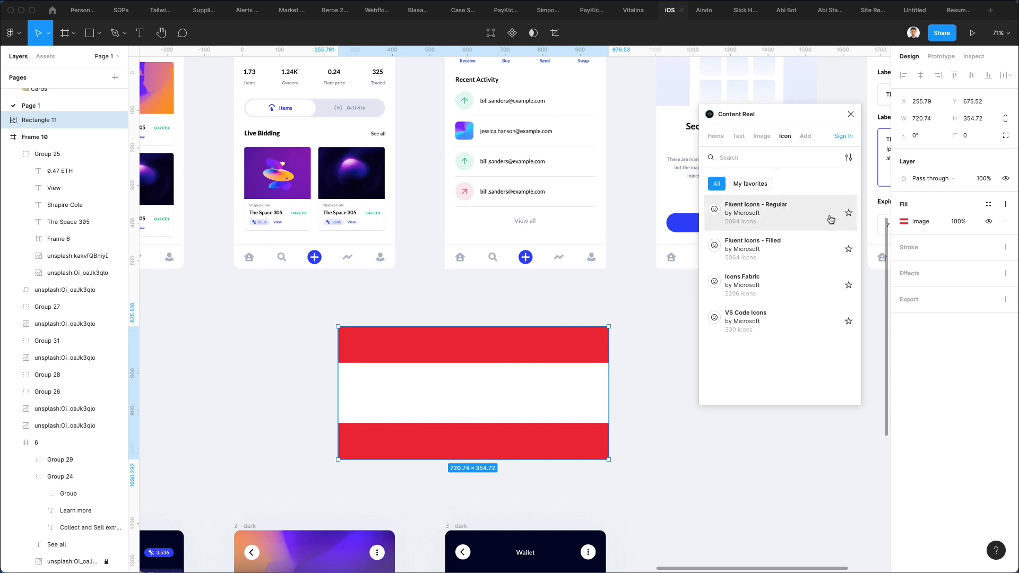
pyautogui.click(772, 213)
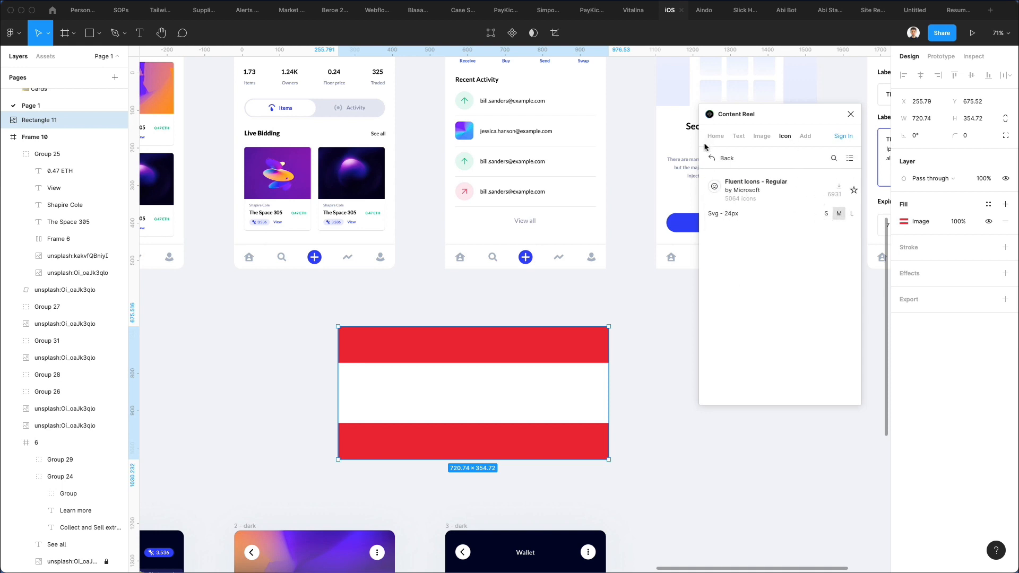
pyautogui.click(721, 158)
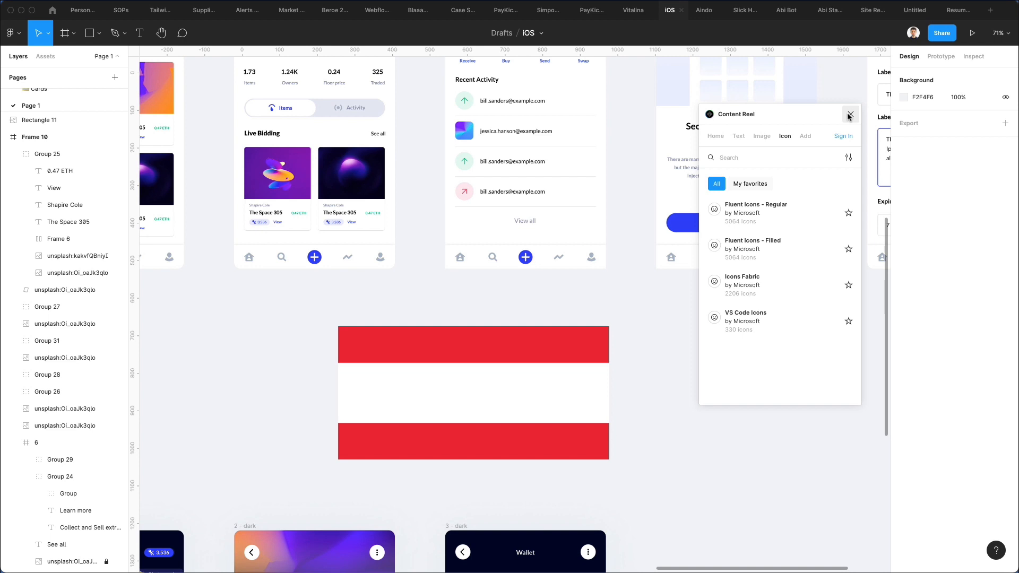
pyautogui.click(851, 114)
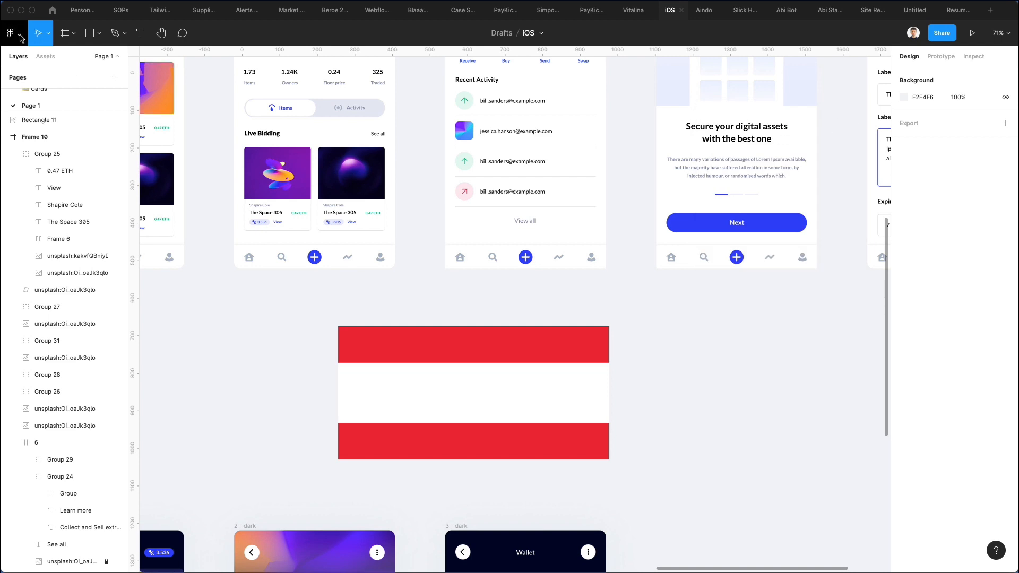
# Step: Launch Unsplash, select the red and white rectangle, and browse 'minimal' photos
pyautogui.click(10, 33)
pyautogui.write('minimal')
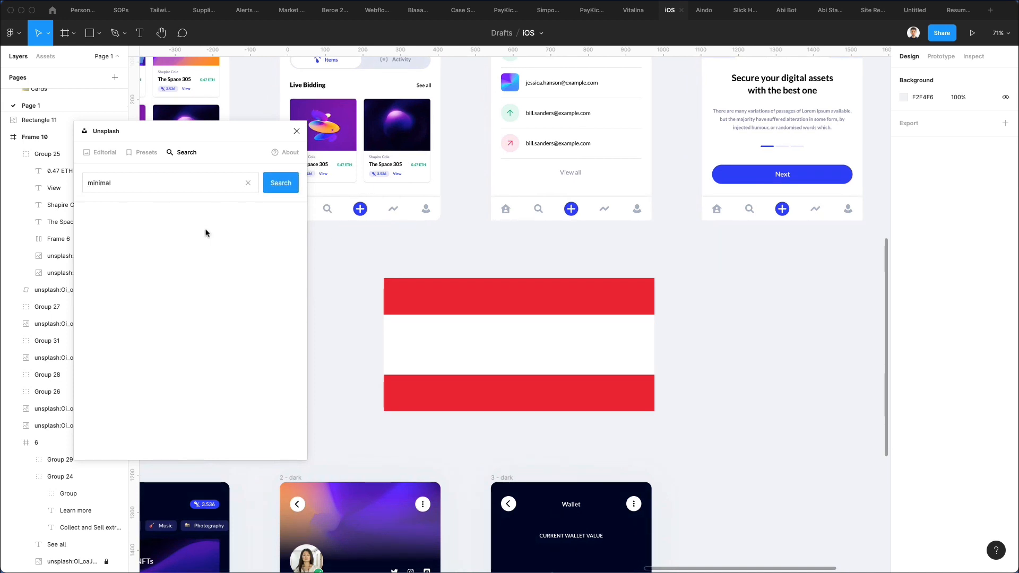
pyautogui.click(281, 183)
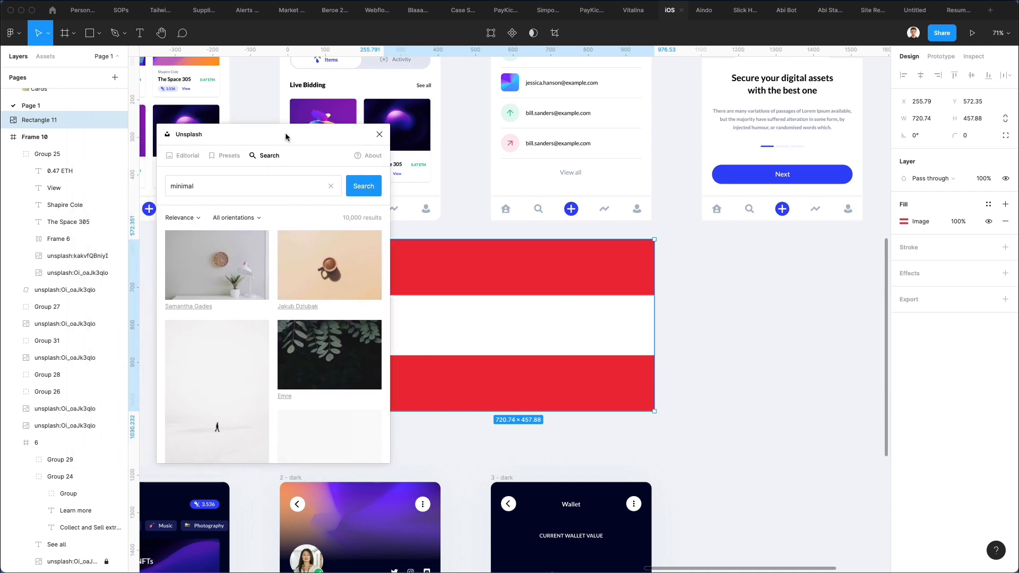
pyautogui.moveTo(273, 216)
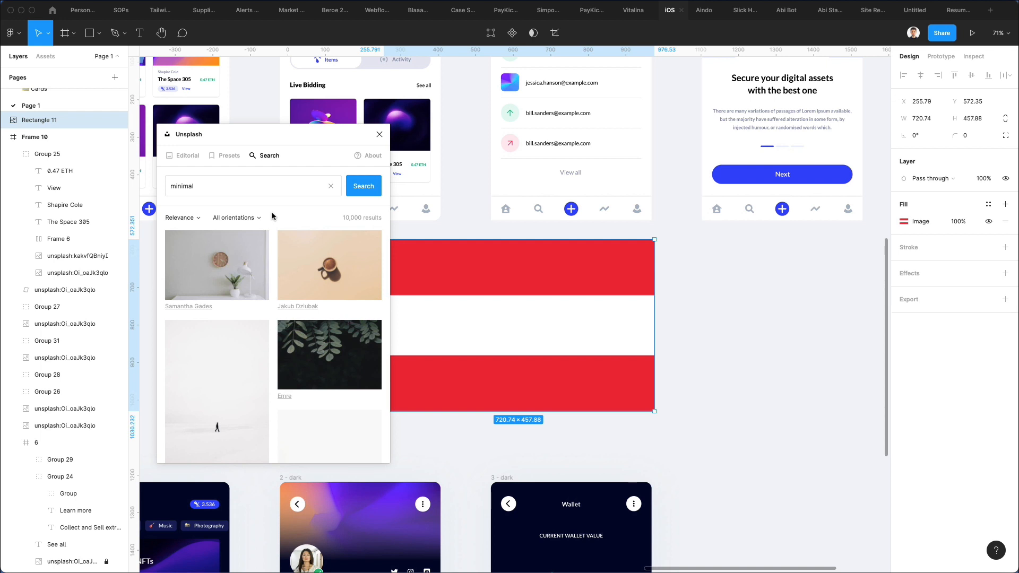
pyautogui.moveTo(274, 258)
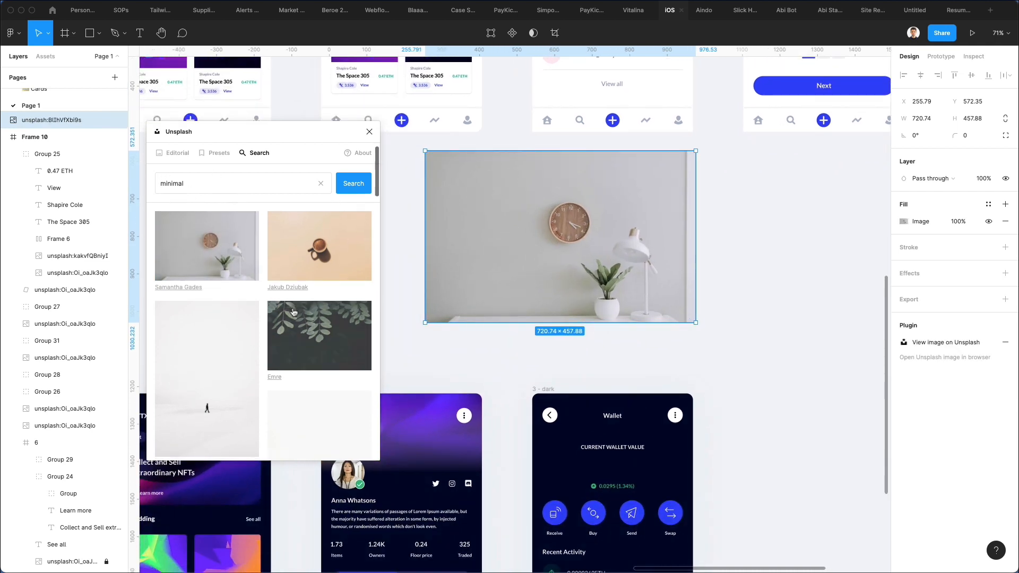
pyautogui.scroll(-3)
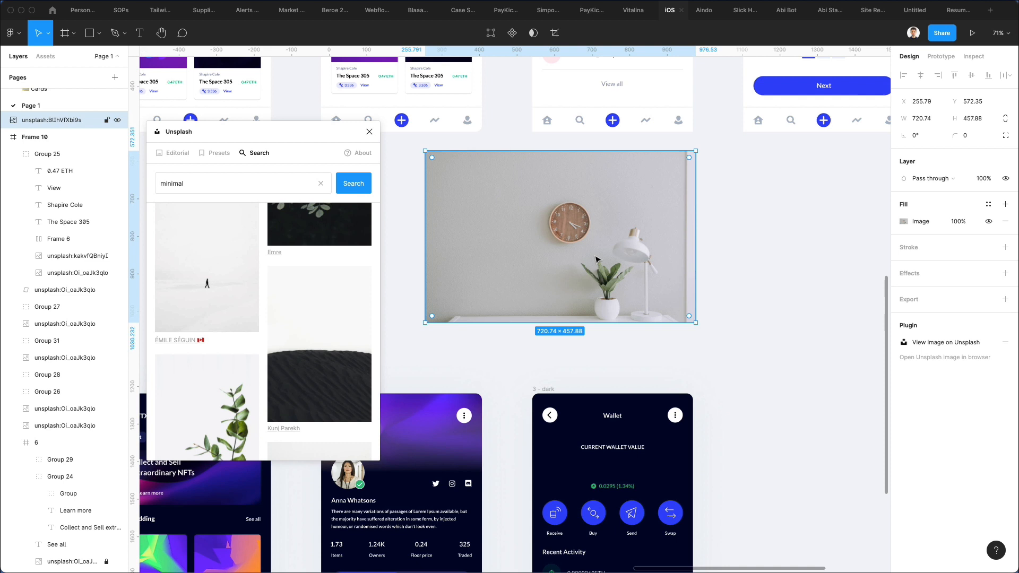
pyautogui.scroll(-3)
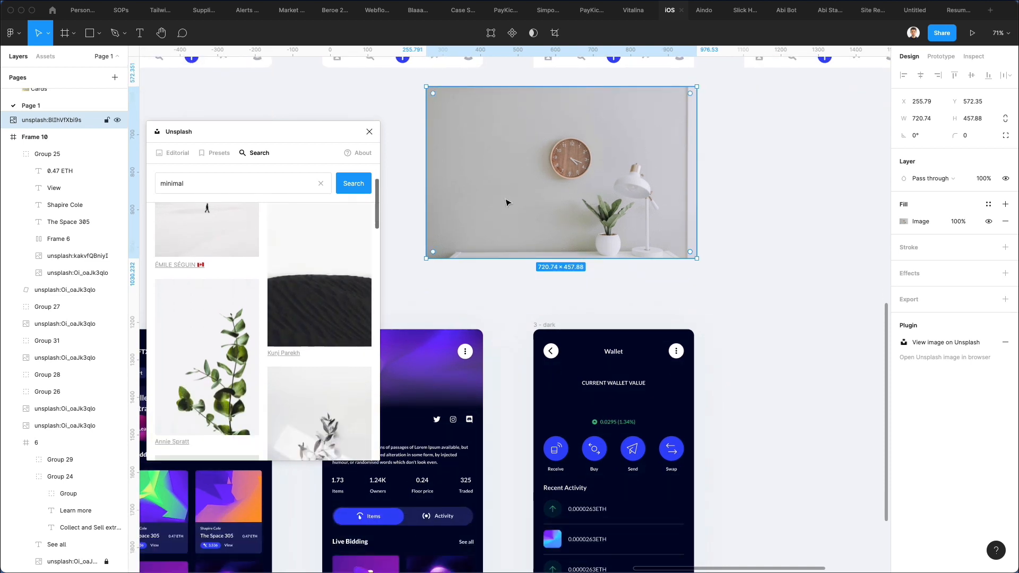
pyautogui.scroll(-3)
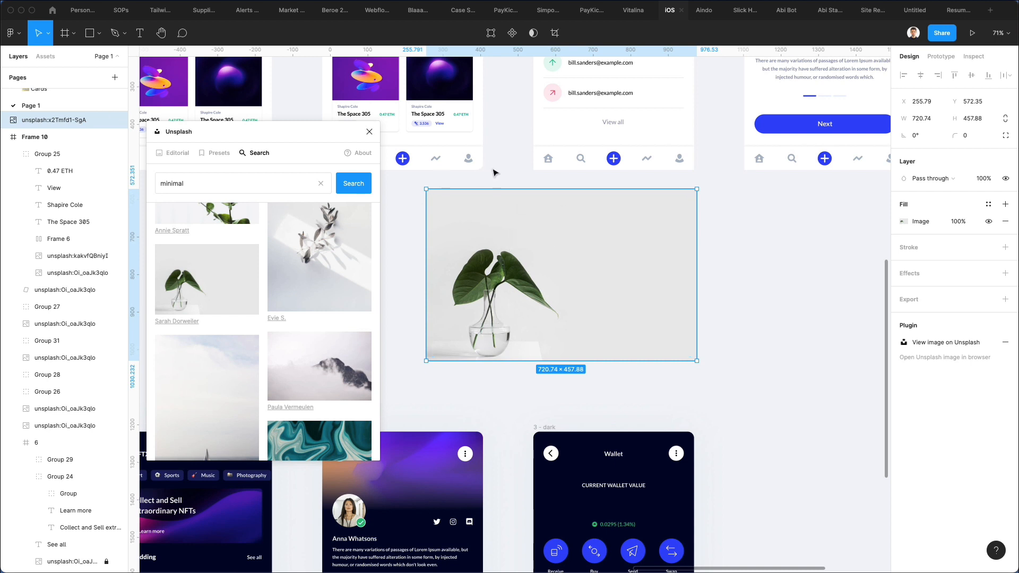
pyautogui.scroll(-3)
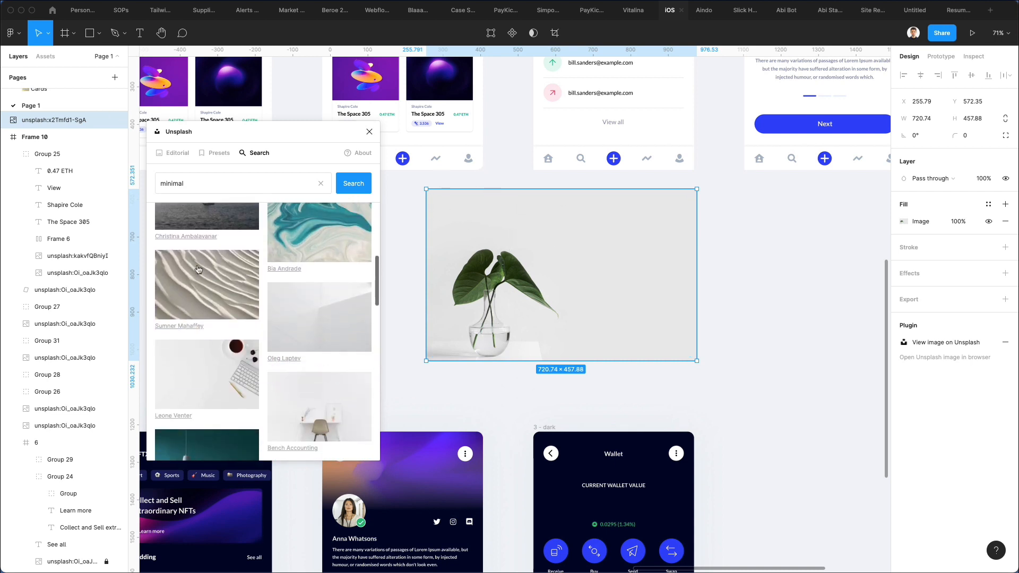
# Step: Fill the rectangle with sand dunes, then the coffee-and-keyboard photo, and close
pyautogui.click(199, 284)
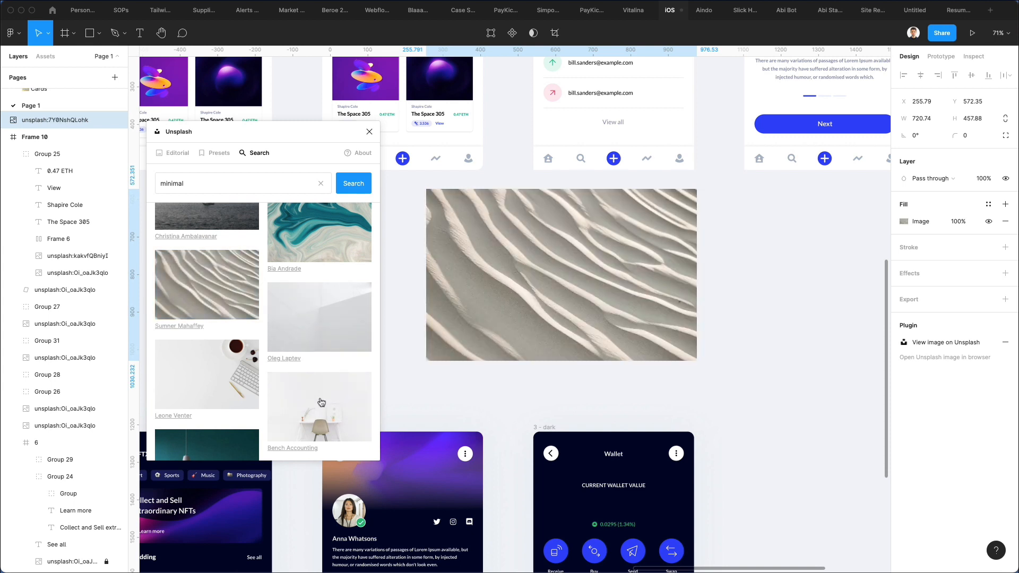
pyautogui.click(560, 274)
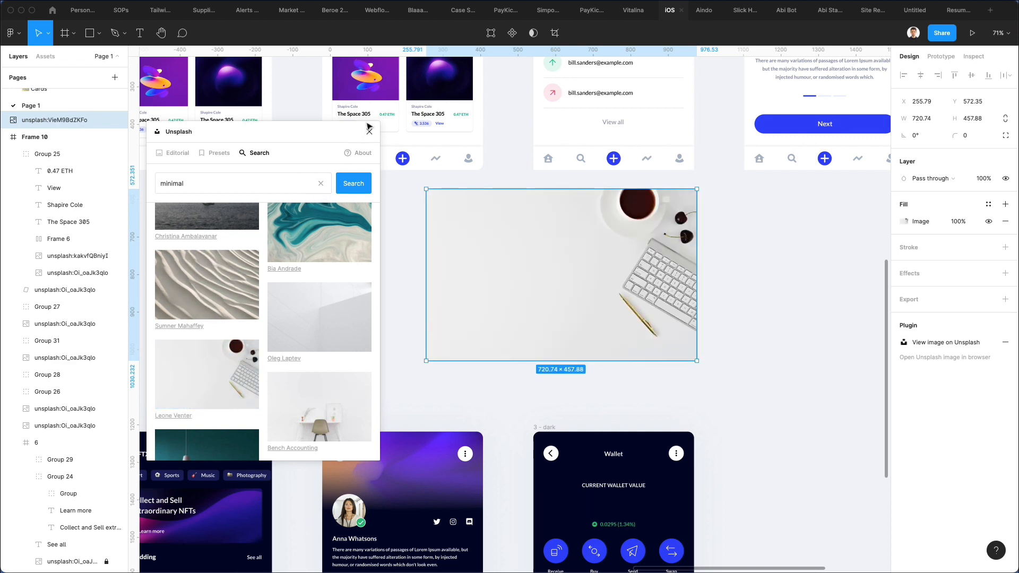
pyautogui.click(10, 33)
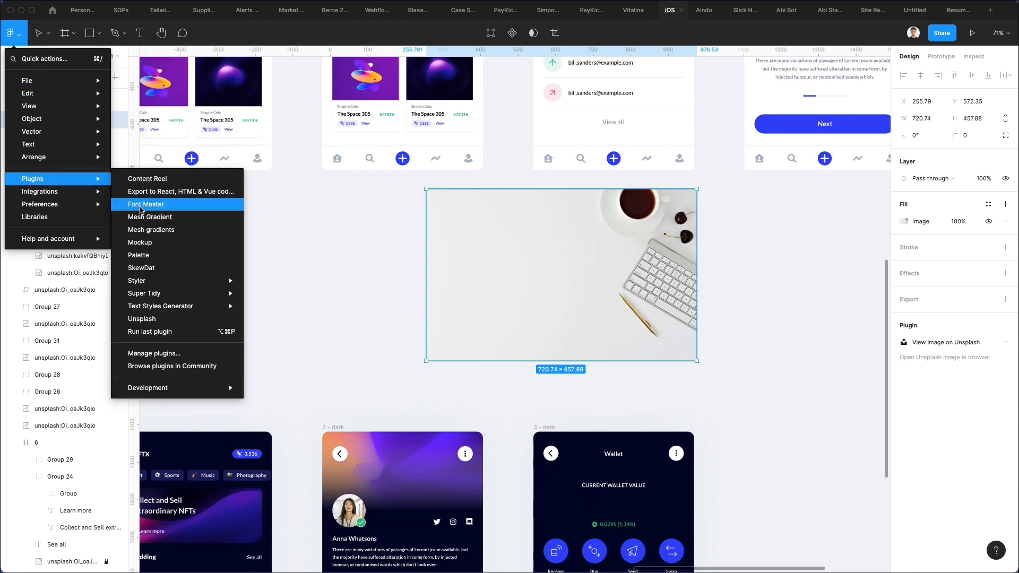
pyautogui.moveTo(162, 243)
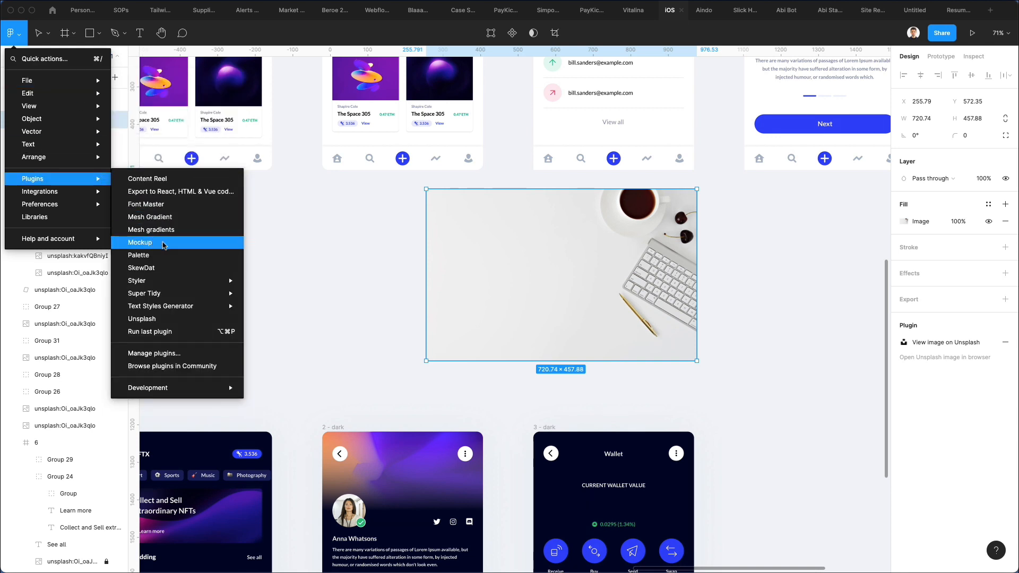
pyautogui.moveTo(188, 245)
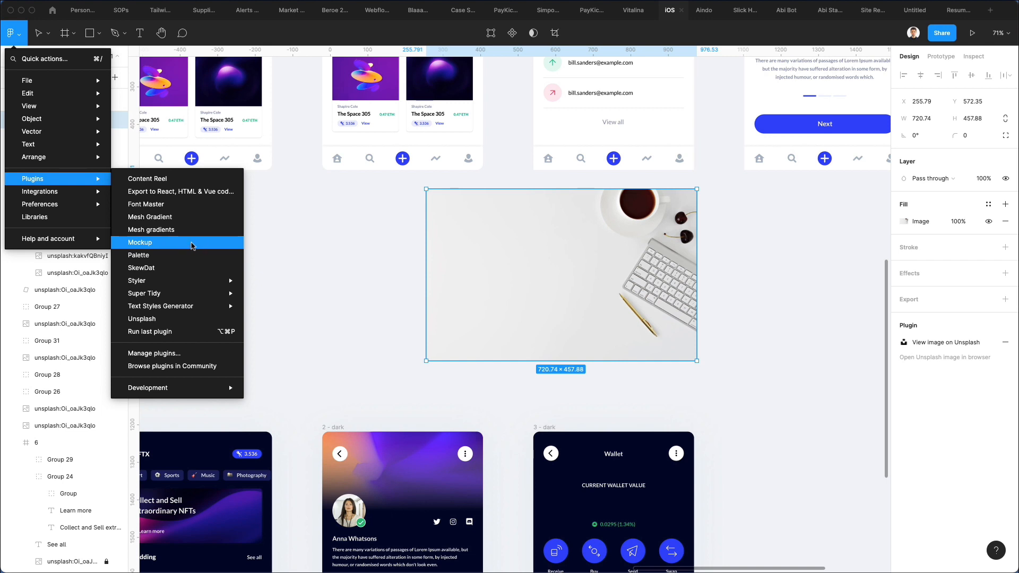
pyautogui.moveTo(196, 245)
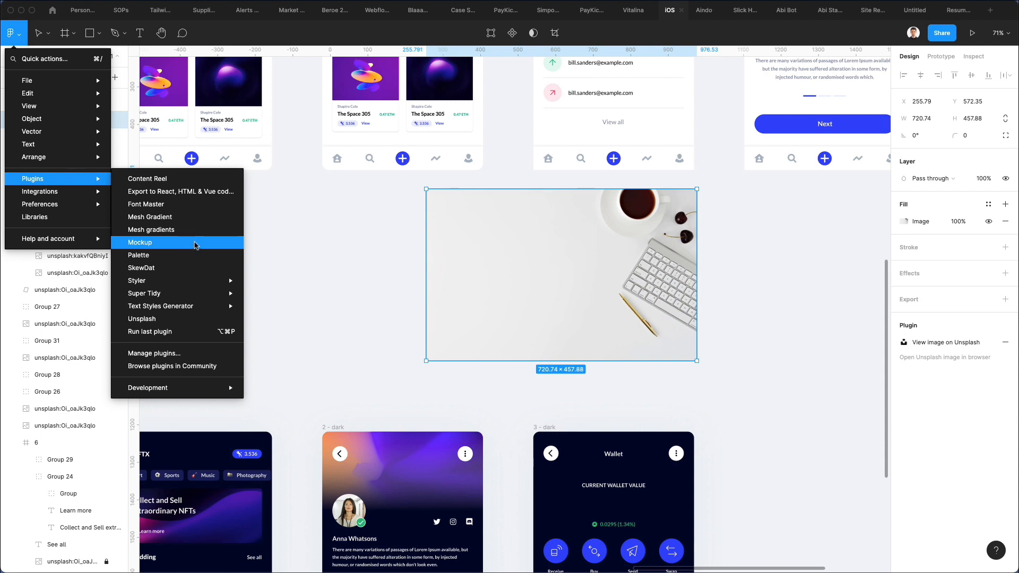
pyautogui.moveTo(182, 245)
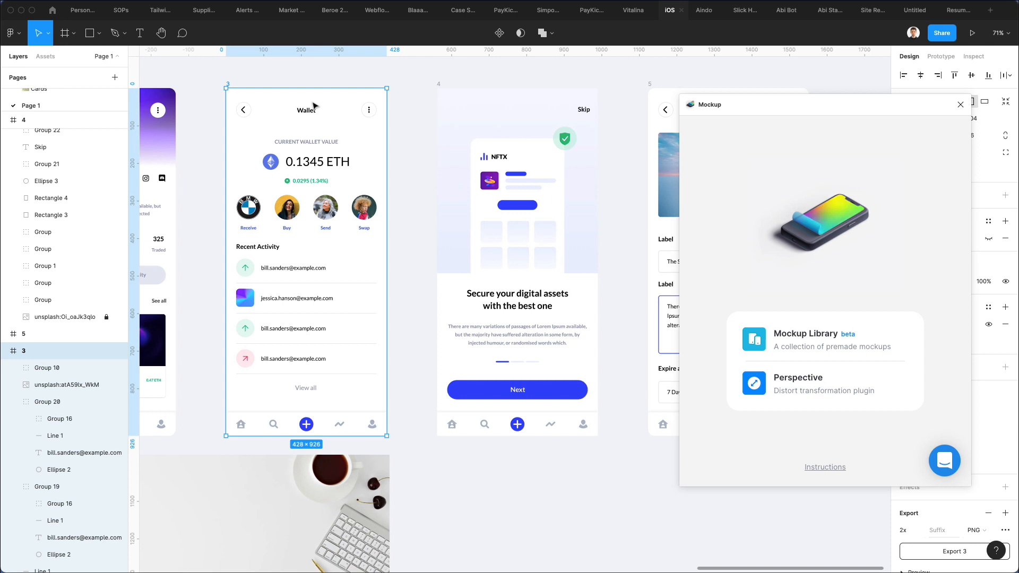
pyautogui.moveTo(826, 336)
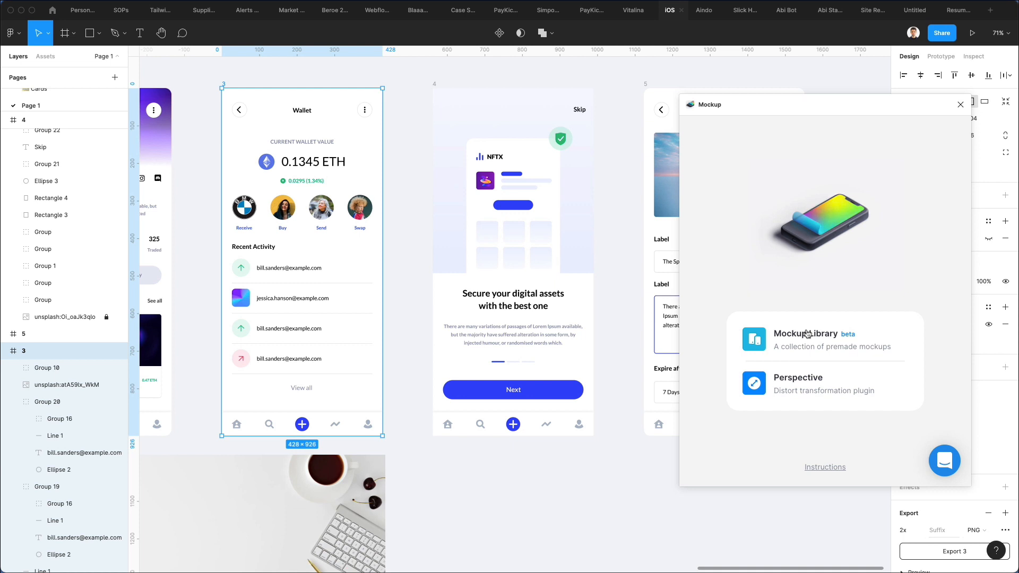
# Step: Put the cropped NFT home screen artboard into the iPhone Pro Longscroll mockup
pyautogui.click(822, 340)
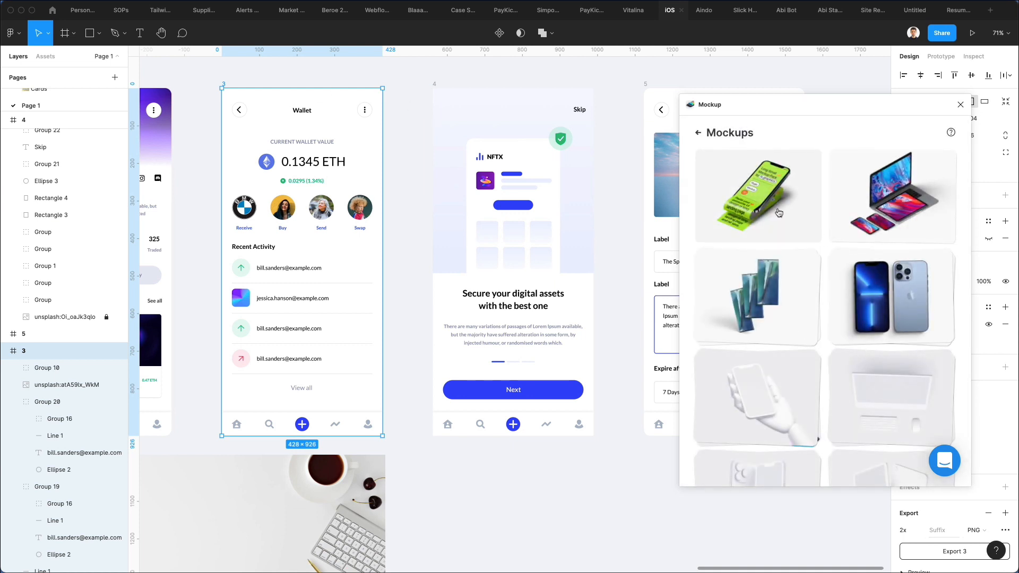
pyautogui.moveTo(812, 211)
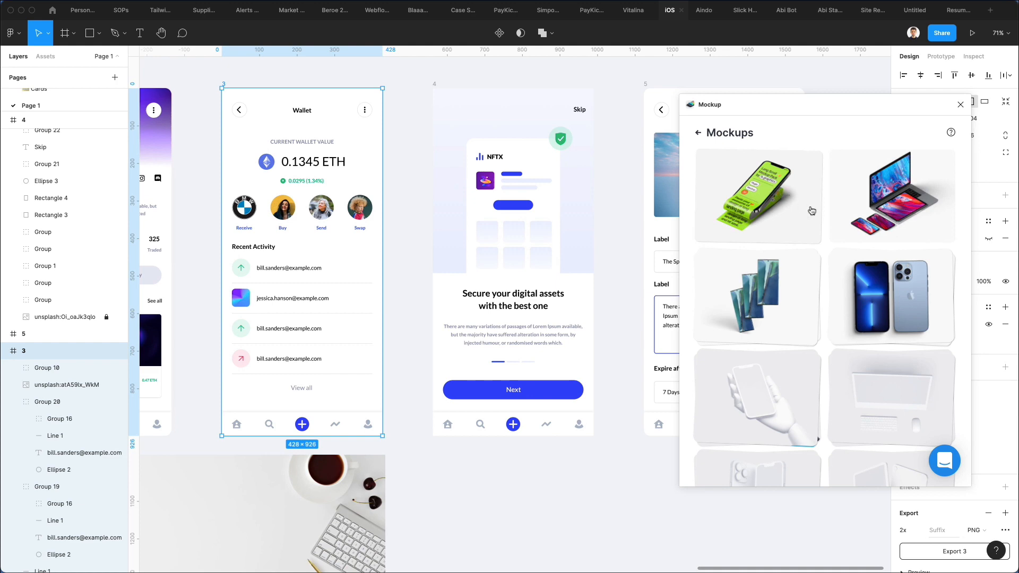
pyautogui.scroll(-3)
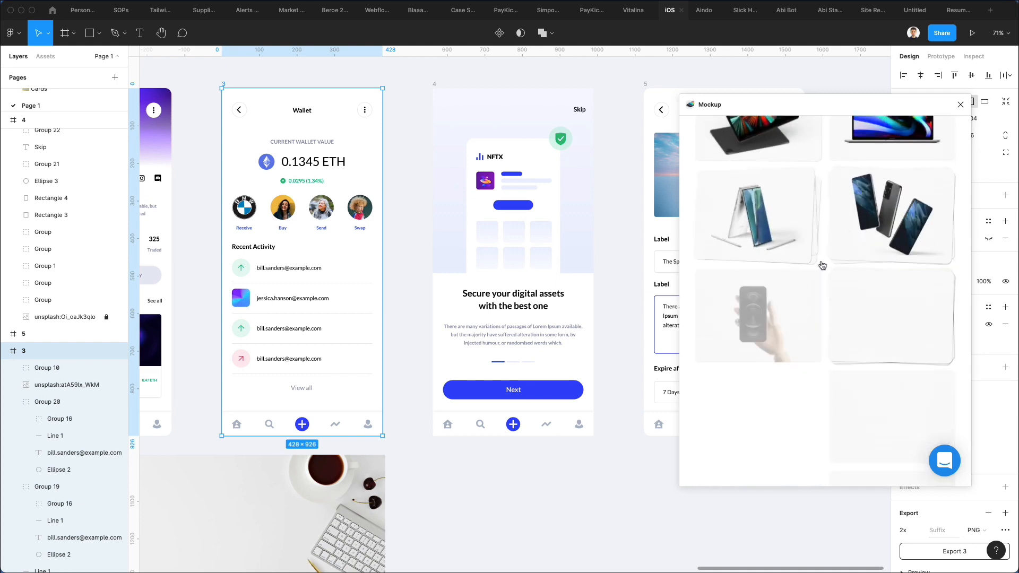
pyautogui.scroll(-3)
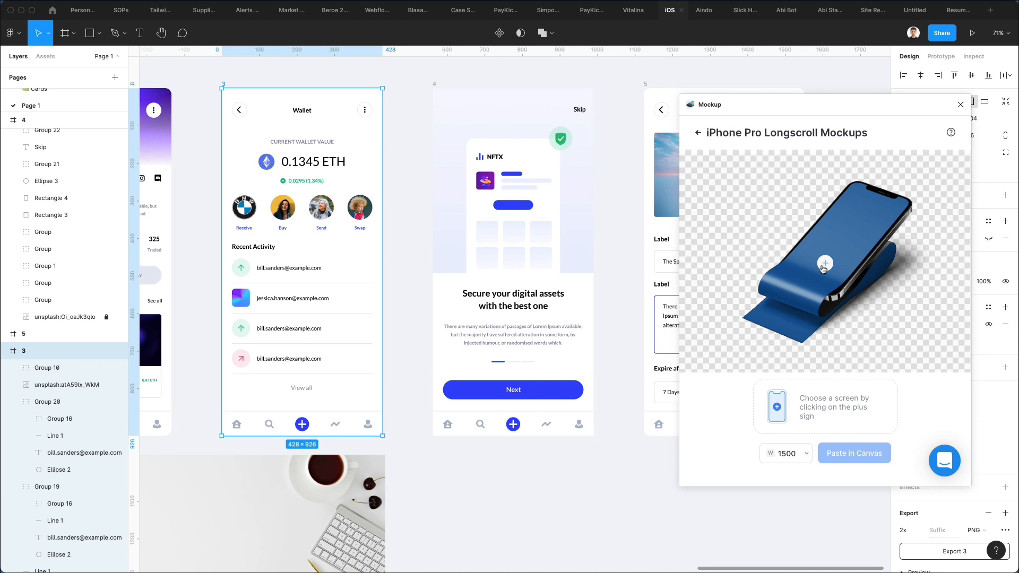
pyautogui.click(825, 263)
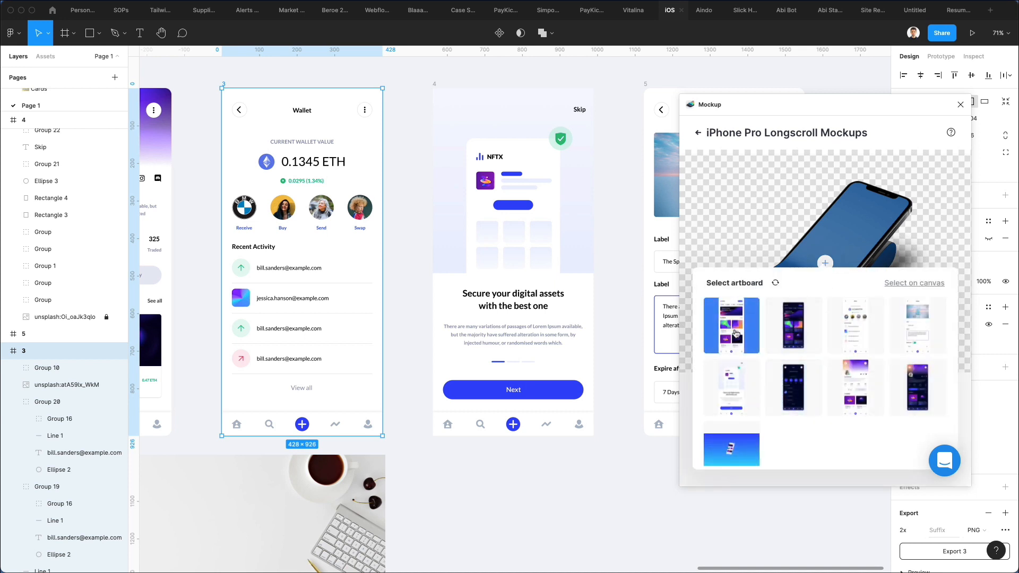
pyautogui.moveTo(722, 329)
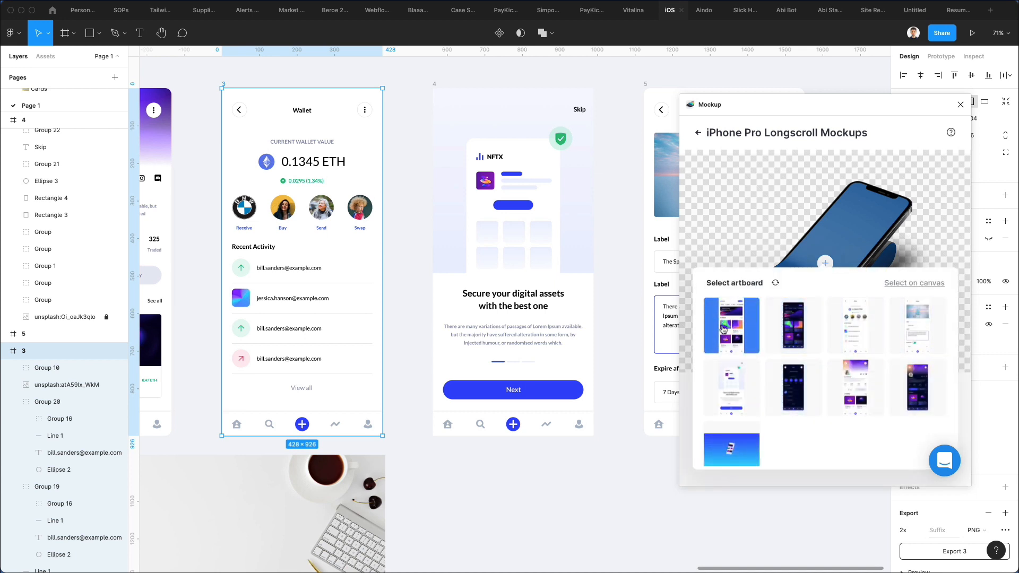
pyautogui.click(732, 326)
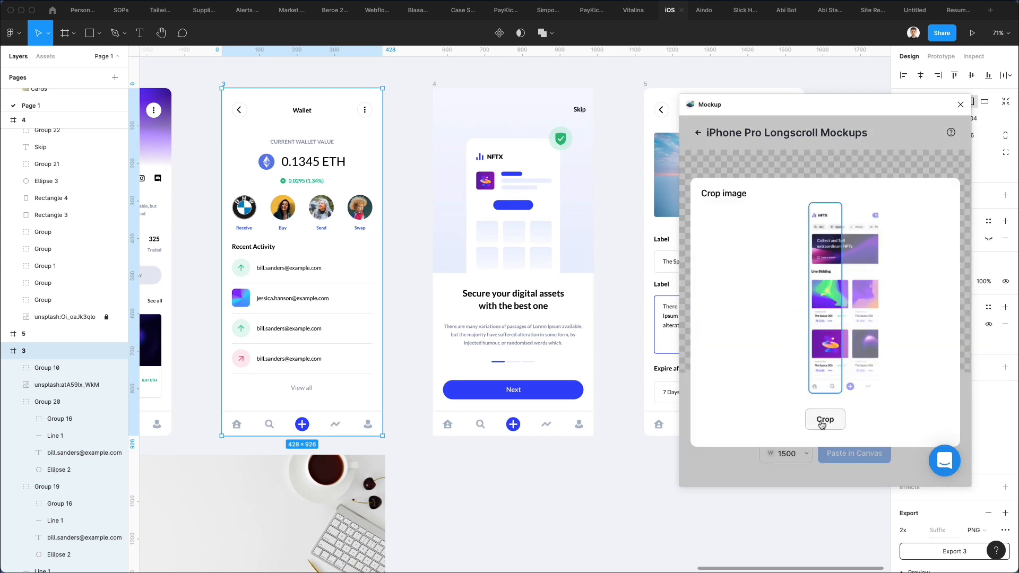
pyautogui.click(825, 419)
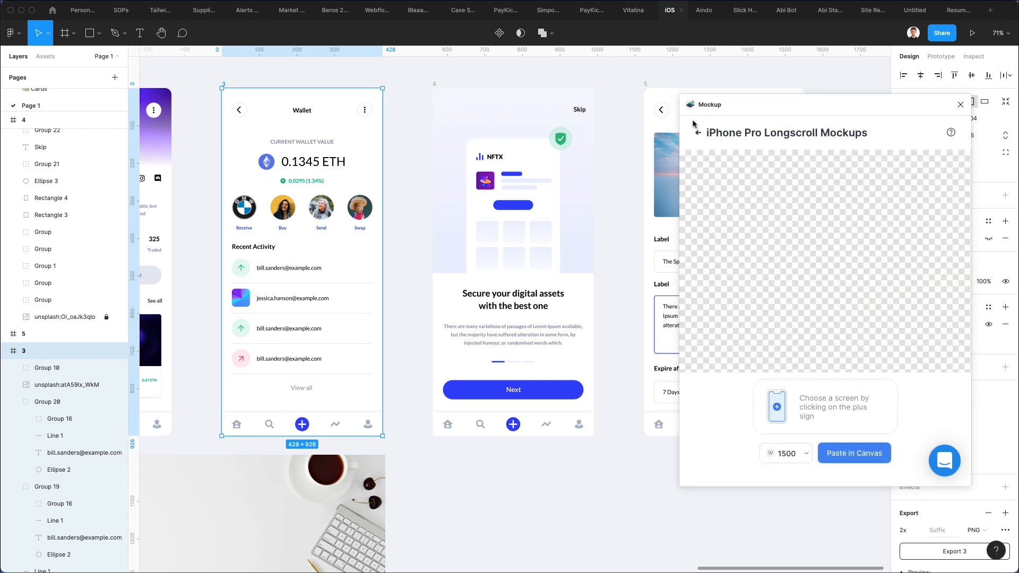
# Step: Place the cropped NFTX marketplace artboard into the Wooden Hand iPhone 12 Pro mockup
pyautogui.click(698, 133)
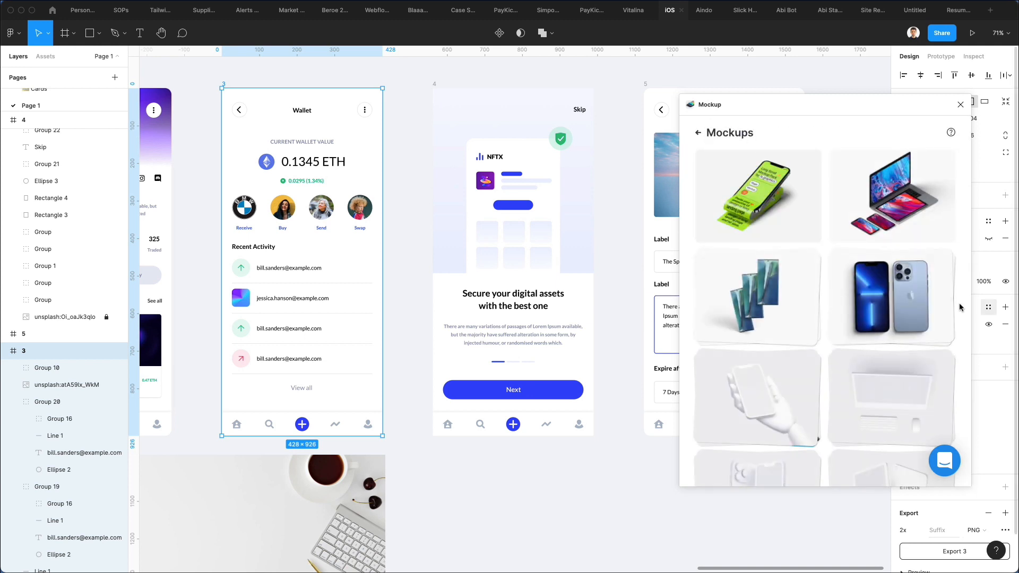
pyautogui.scroll(-3)
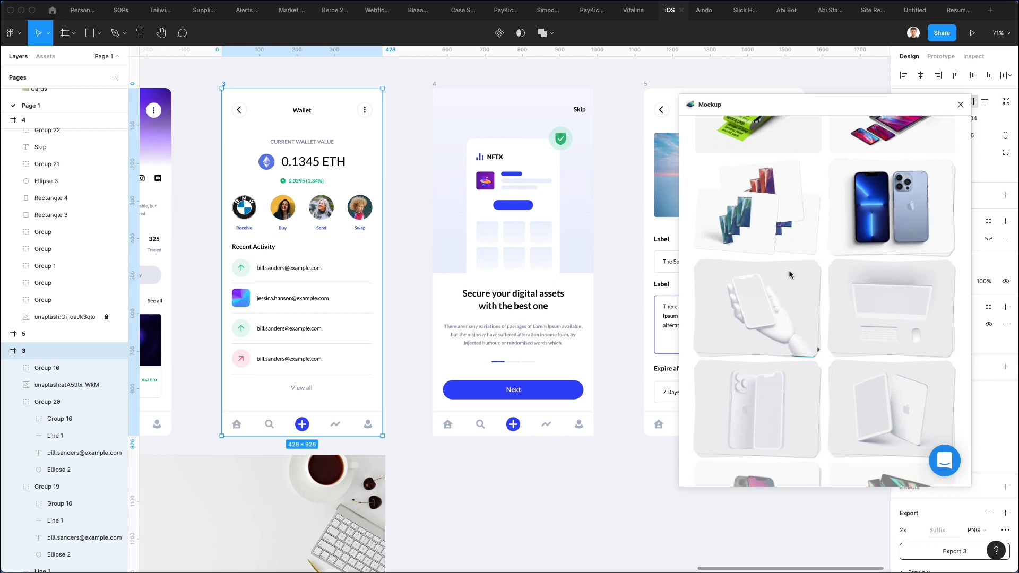
pyautogui.click(757, 308)
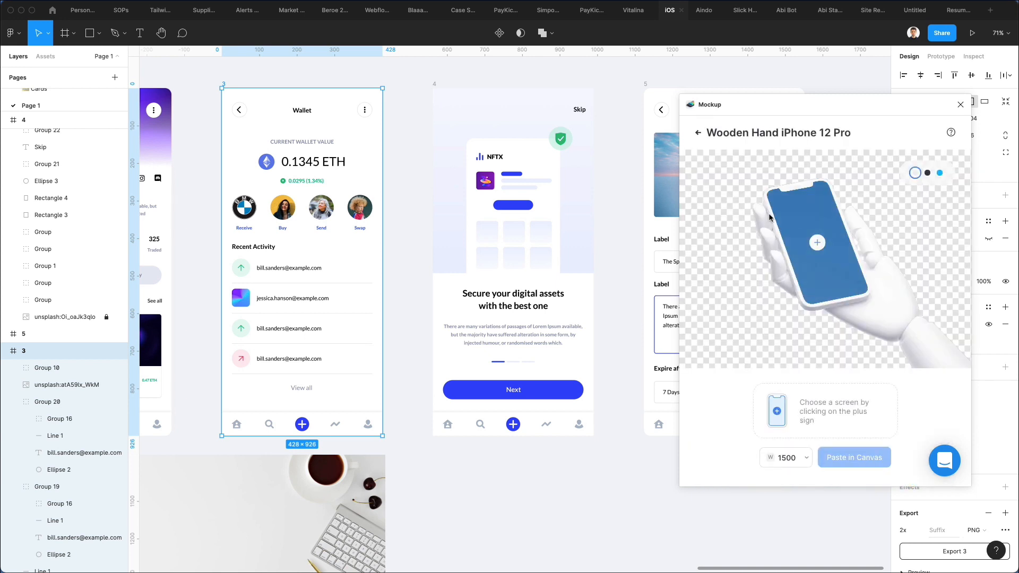
pyautogui.click(818, 242)
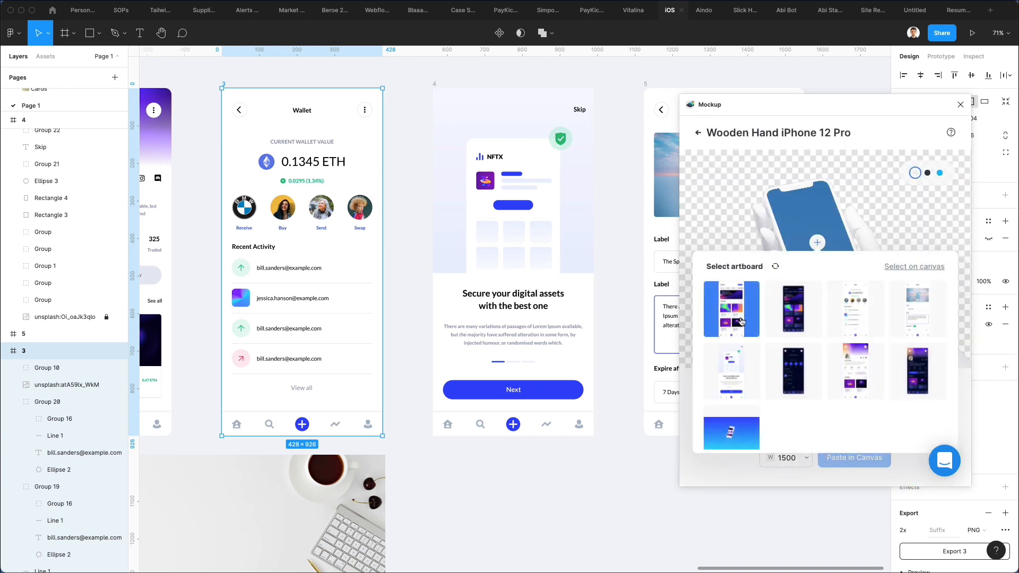
pyautogui.click(731, 309)
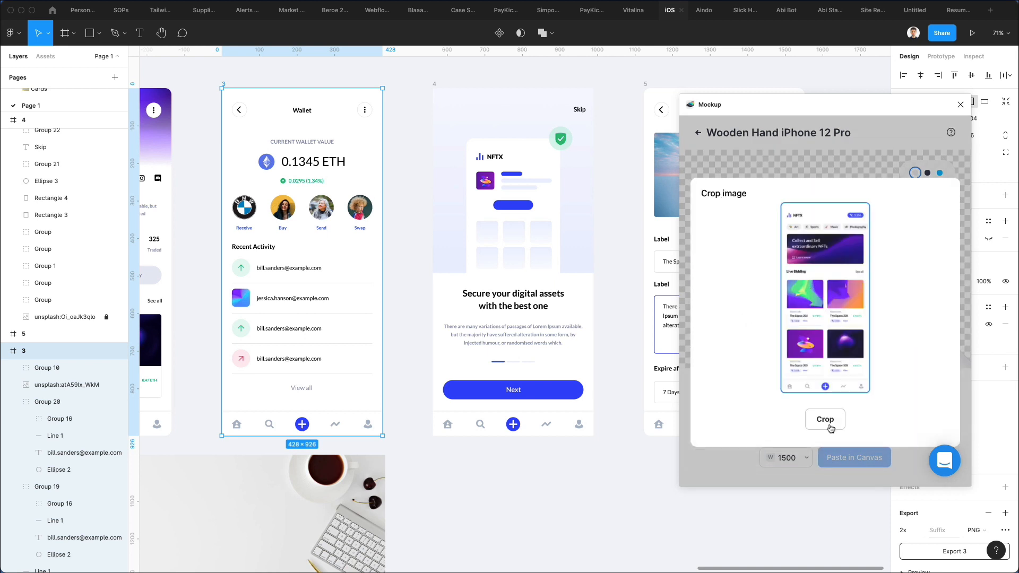
pyautogui.click(825, 420)
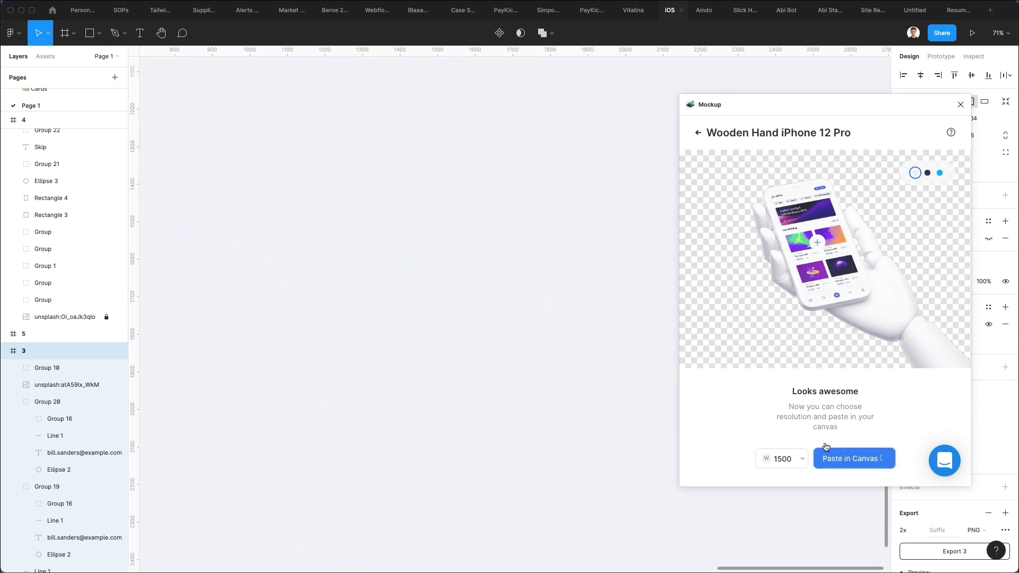
# Step: Paste the iPhone 12 Pro mockup onto the canvas, preview the dark hand, then keep white
pyautogui.click(854, 459)
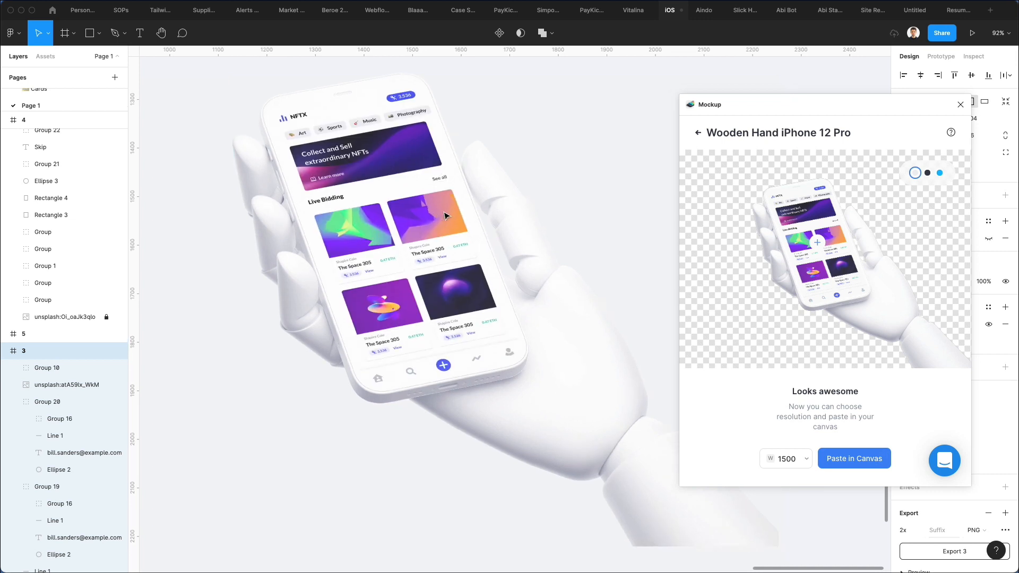
pyautogui.click(854, 459)
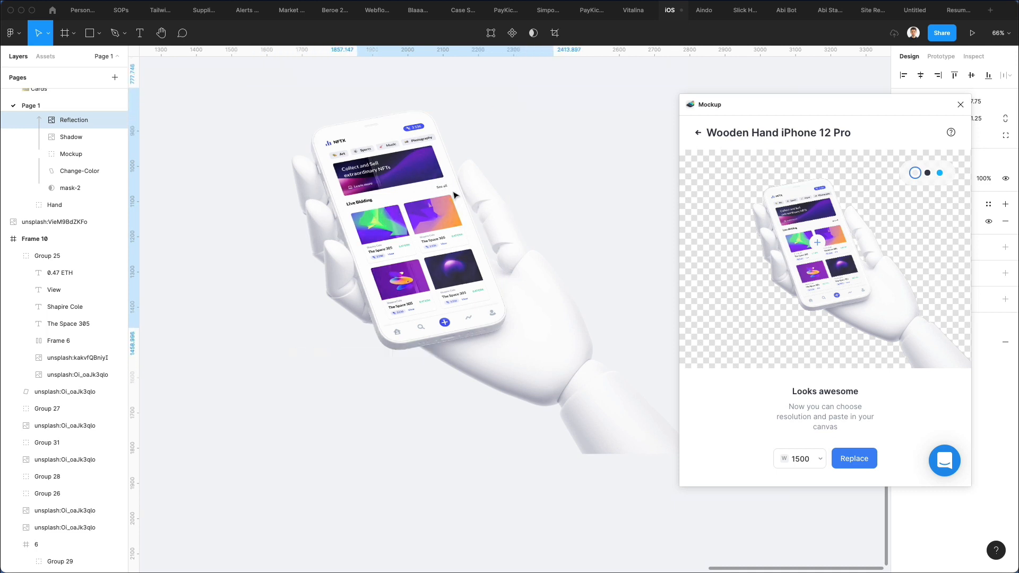
pyautogui.click(71, 154)
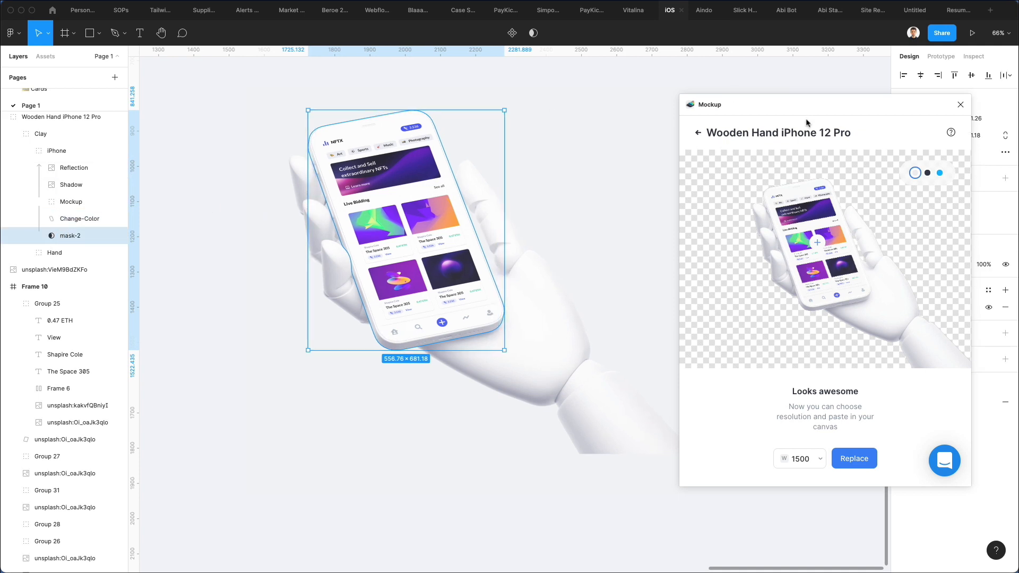
pyautogui.click(928, 172)
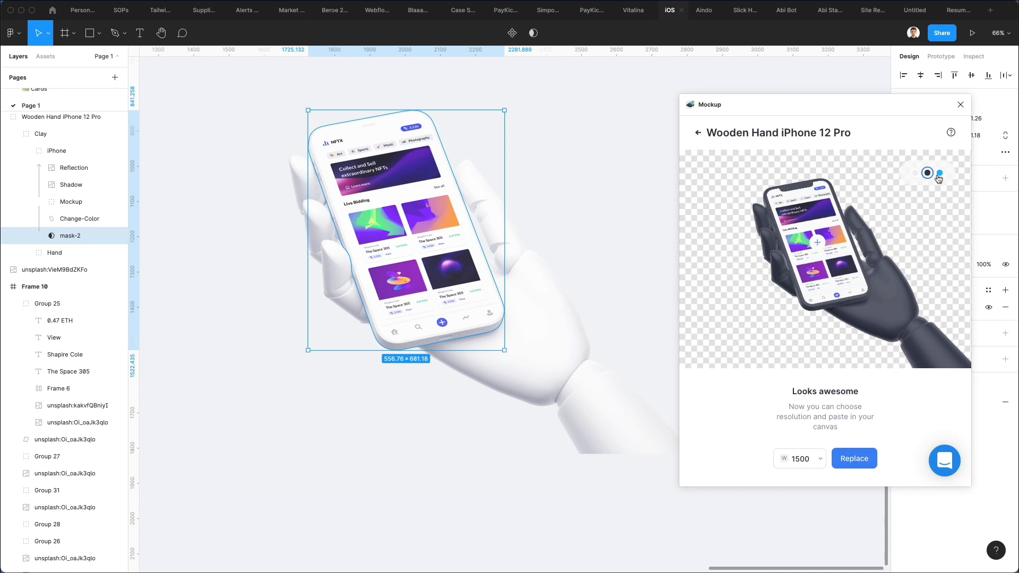
pyautogui.click(940, 173)
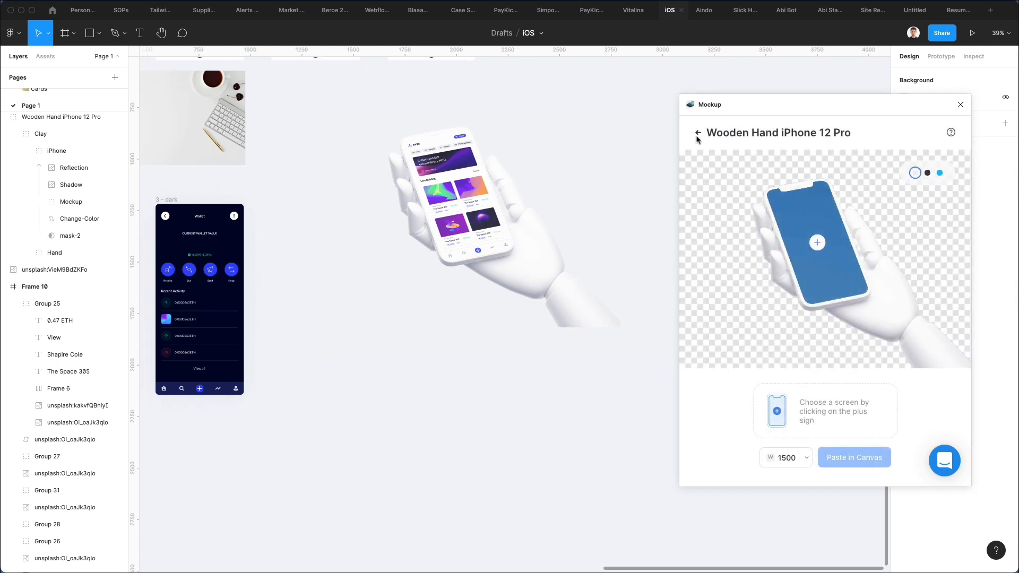
# Step: Go back to the Mockup plugin catalogue and scroll down to open iPad Air
pyautogui.click(698, 134)
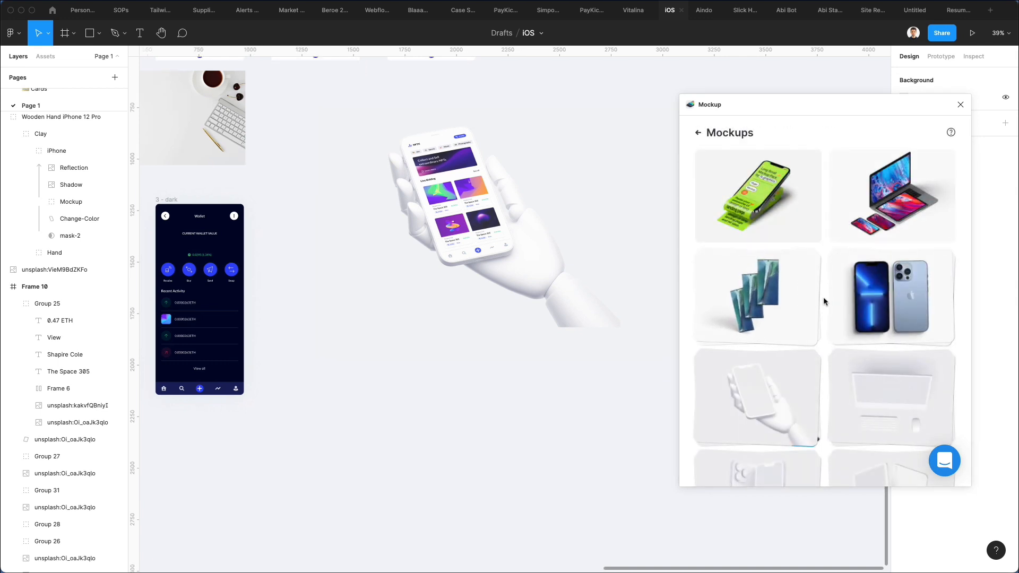
pyautogui.scroll(-3)
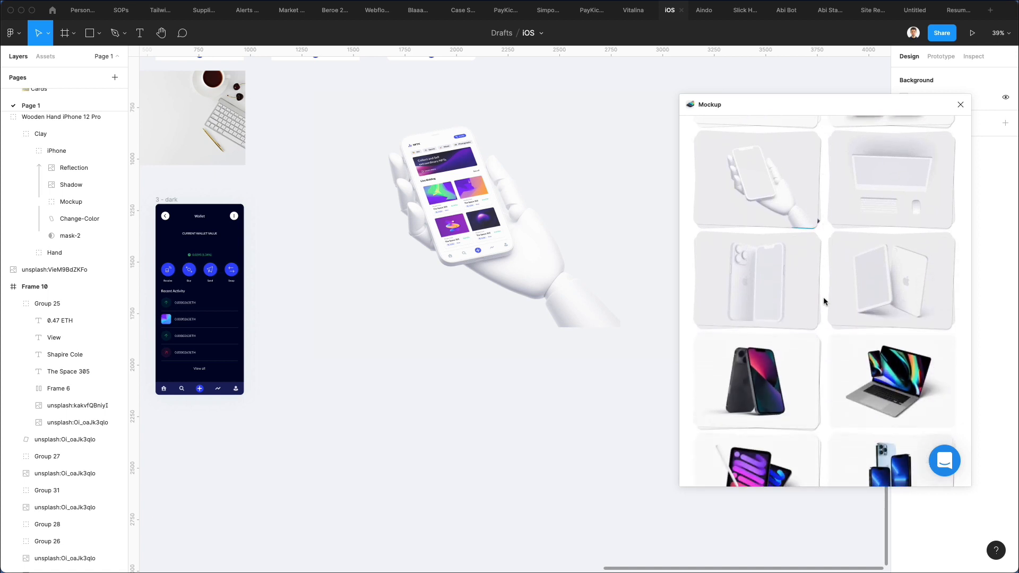
pyautogui.scroll(-3)
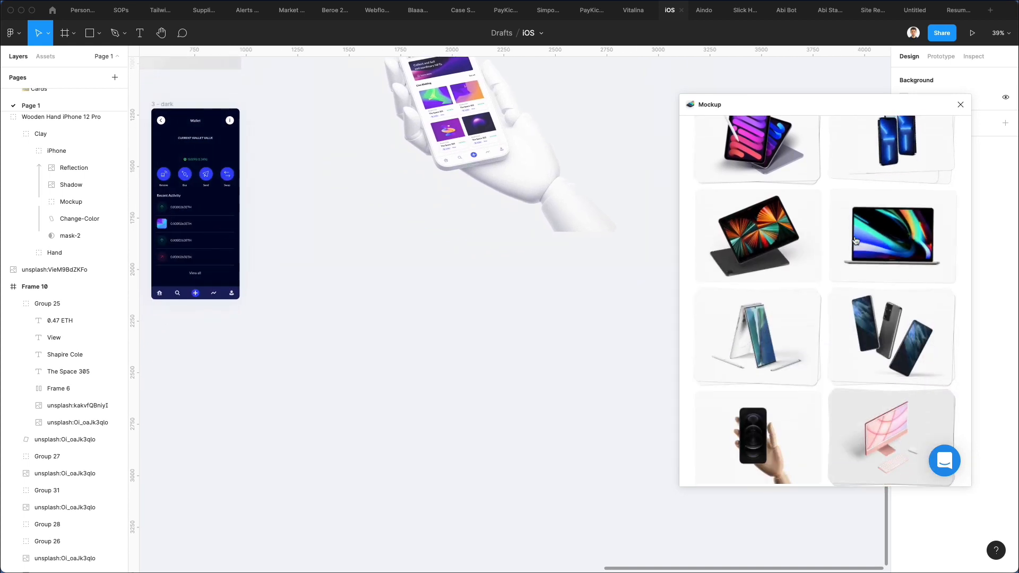
pyautogui.scroll(-3)
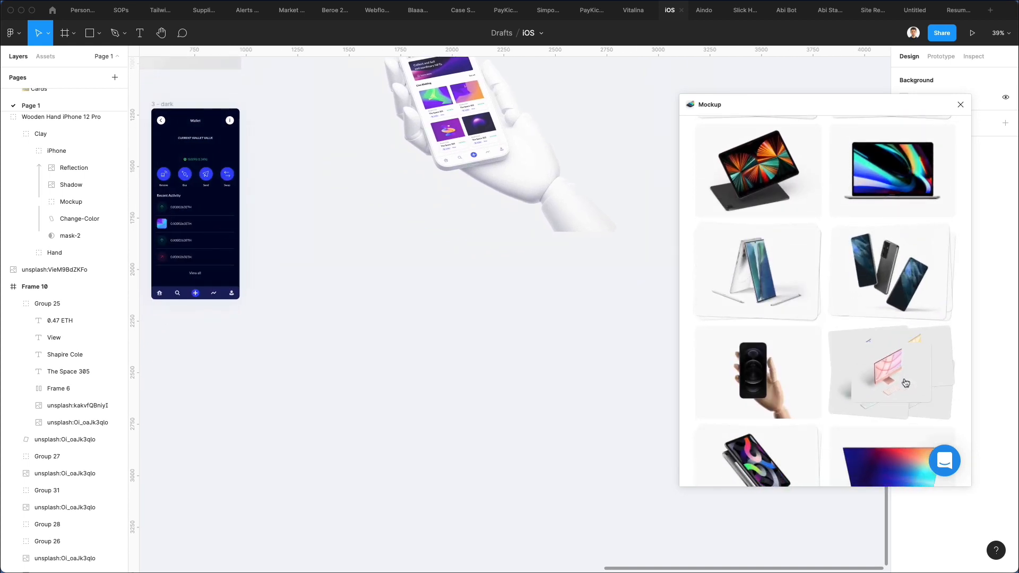
pyautogui.scroll(-3)
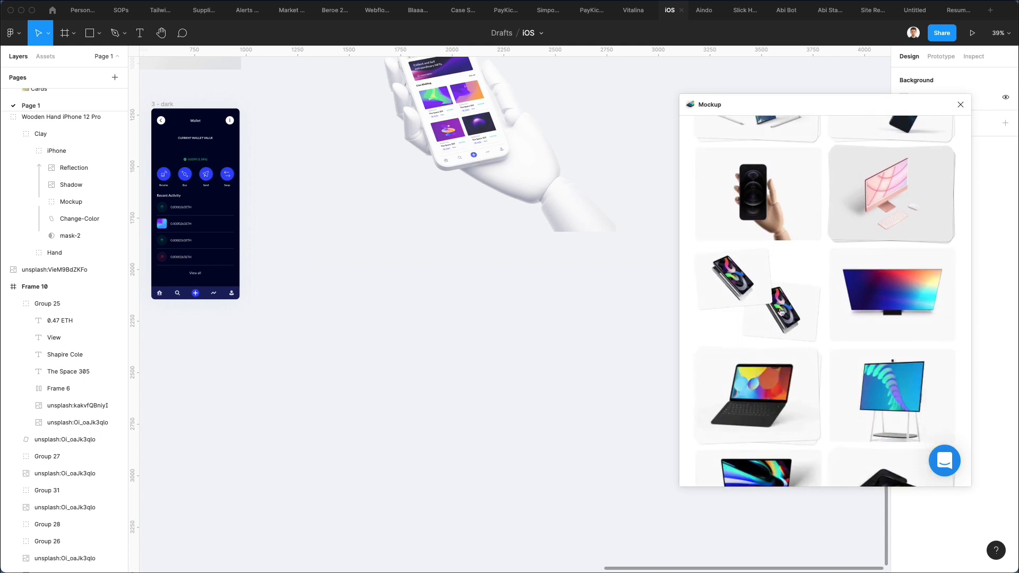
pyautogui.click(759, 296)
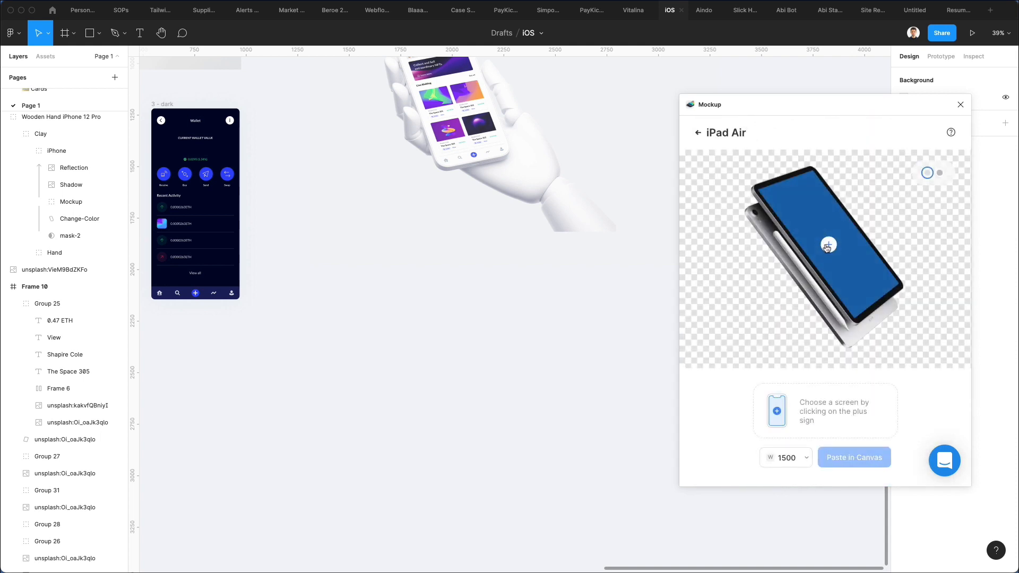
# Step: Leave the iPad Air preview and scroll the mockup list to its end
pyautogui.click(698, 133)
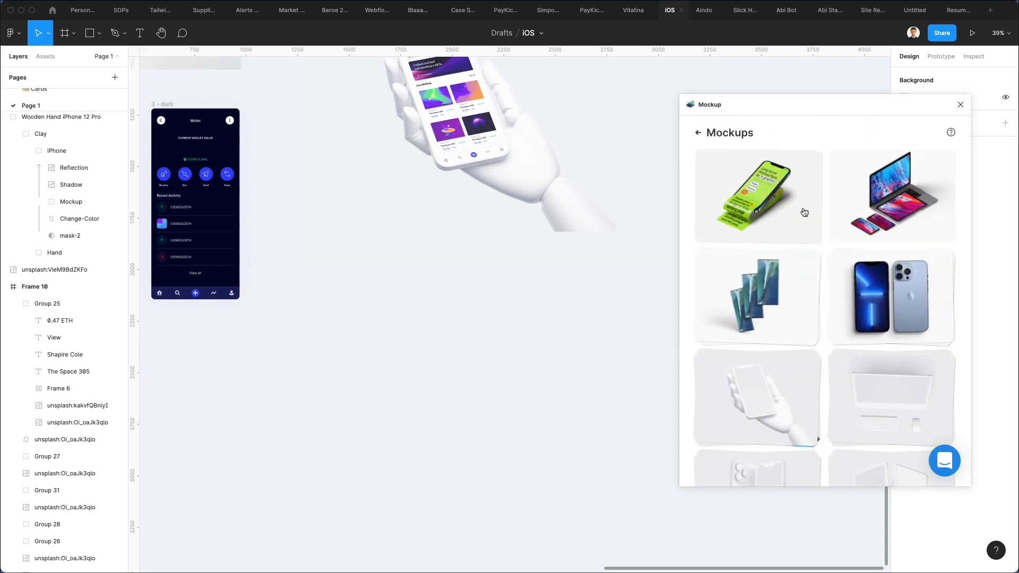
pyautogui.scroll(-3)
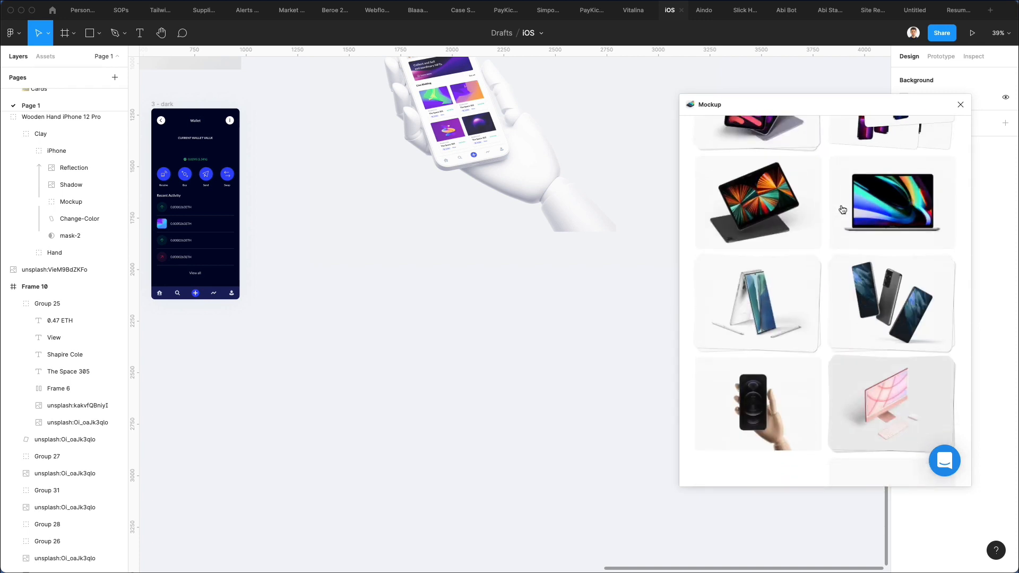
pyautogui.scroll(-3)
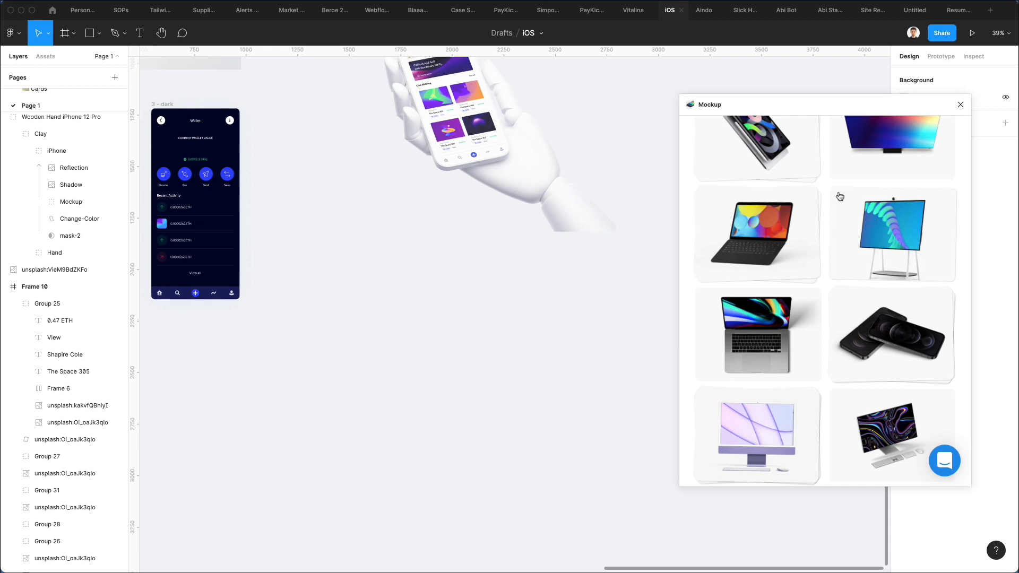
pyautogui.scroll(-3)
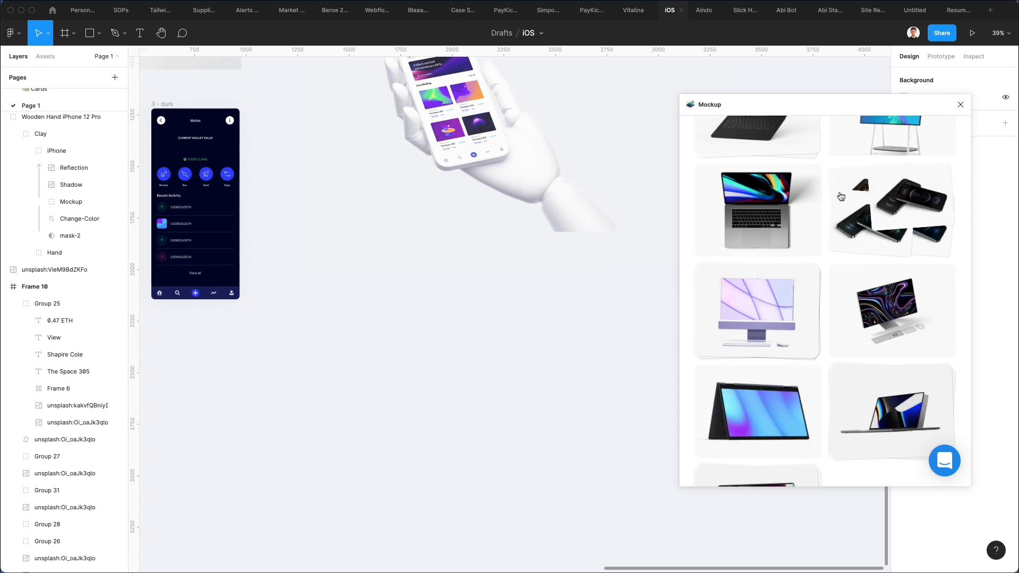
pyautogui.scroll(-3)
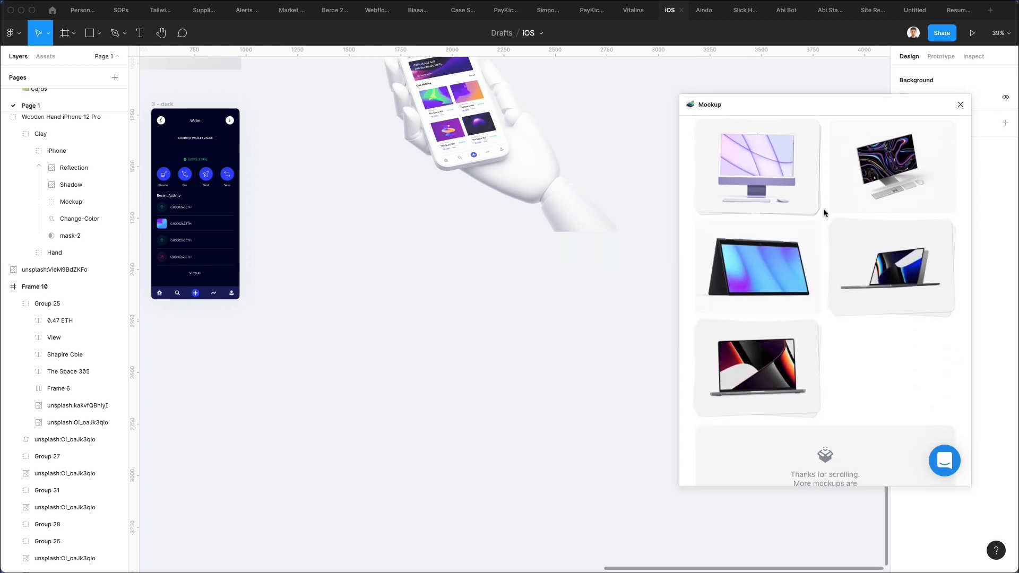
pyautogui.scroll(-3)
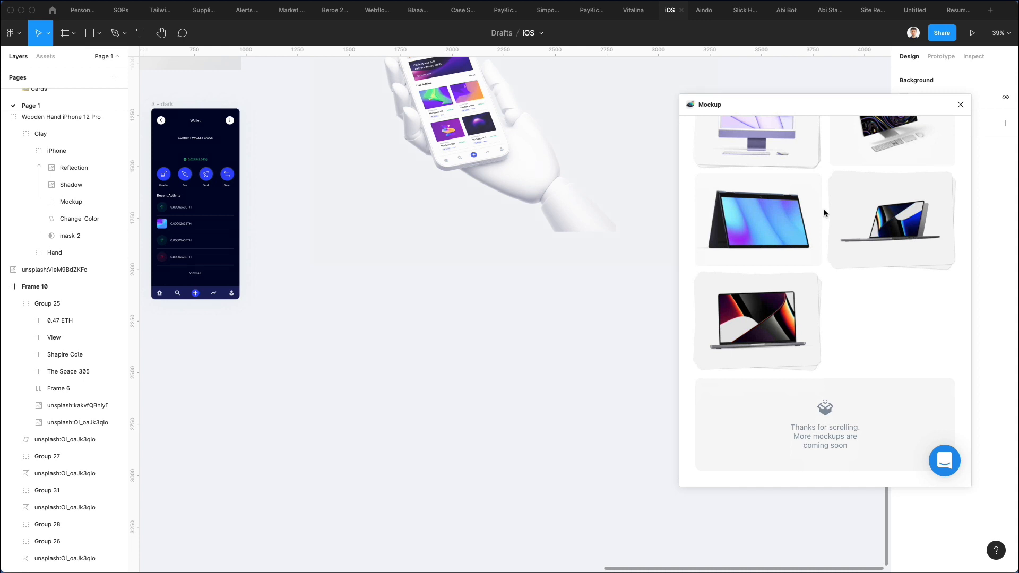
pyautogui.moveTo(738, 158)
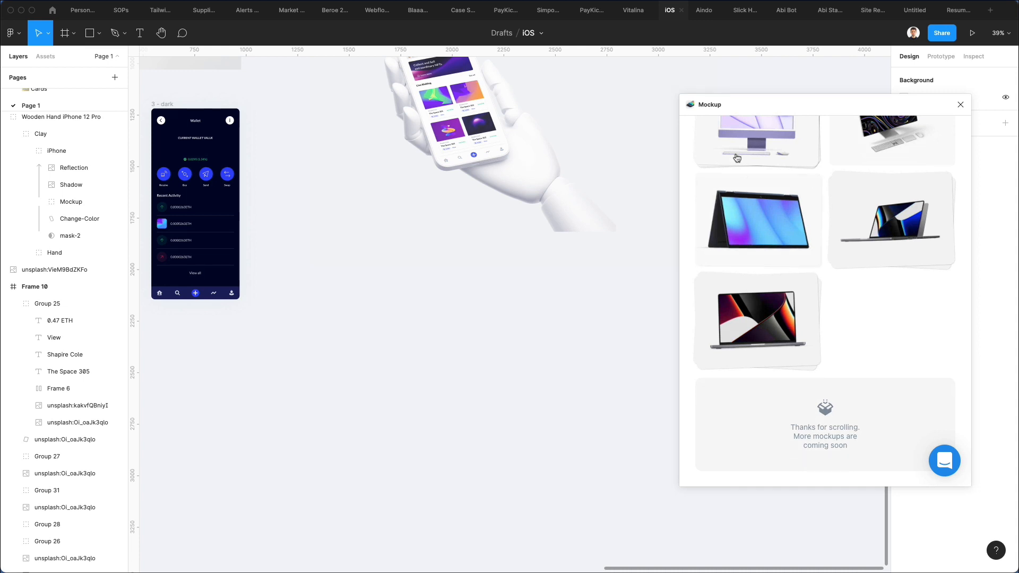
pyautogui.moveTo(816, 93)
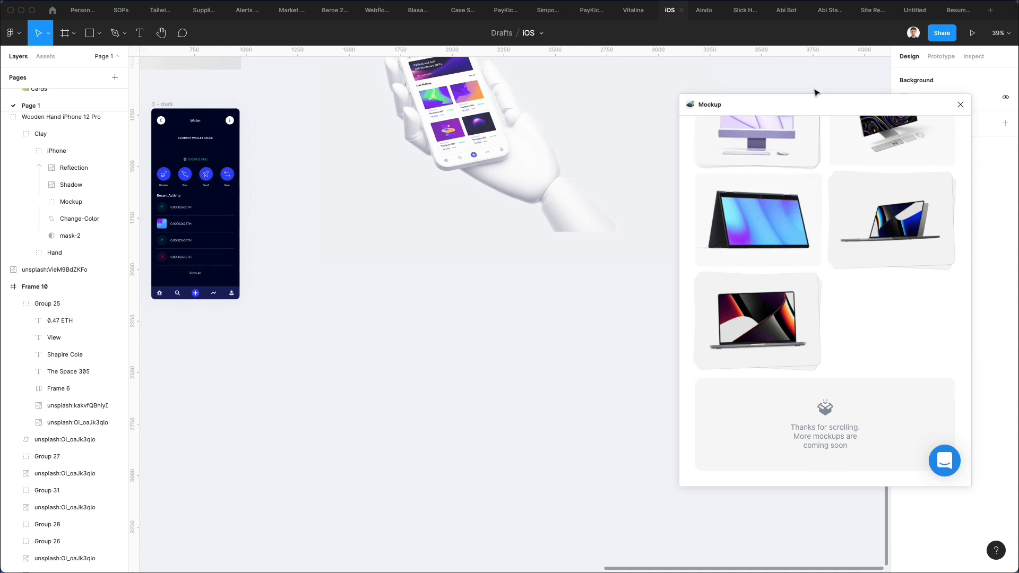